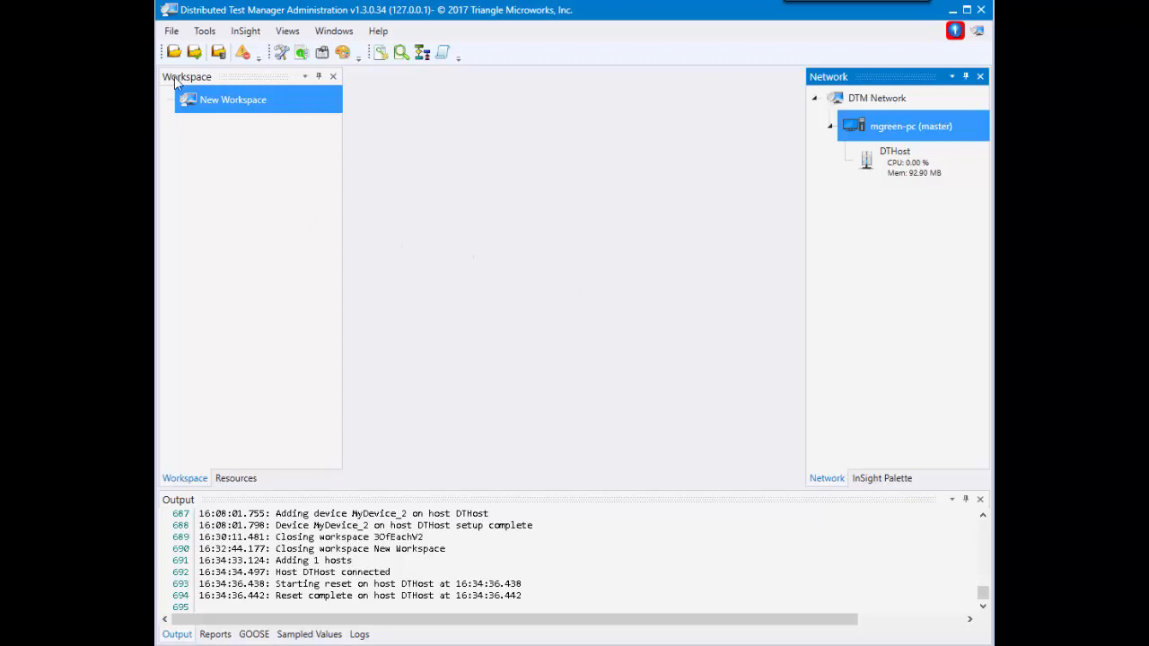
Bring up New Workspace's Manage > Add > DNP3 menu showing Master(s) and Outstation(s)
right_click(234, 100)
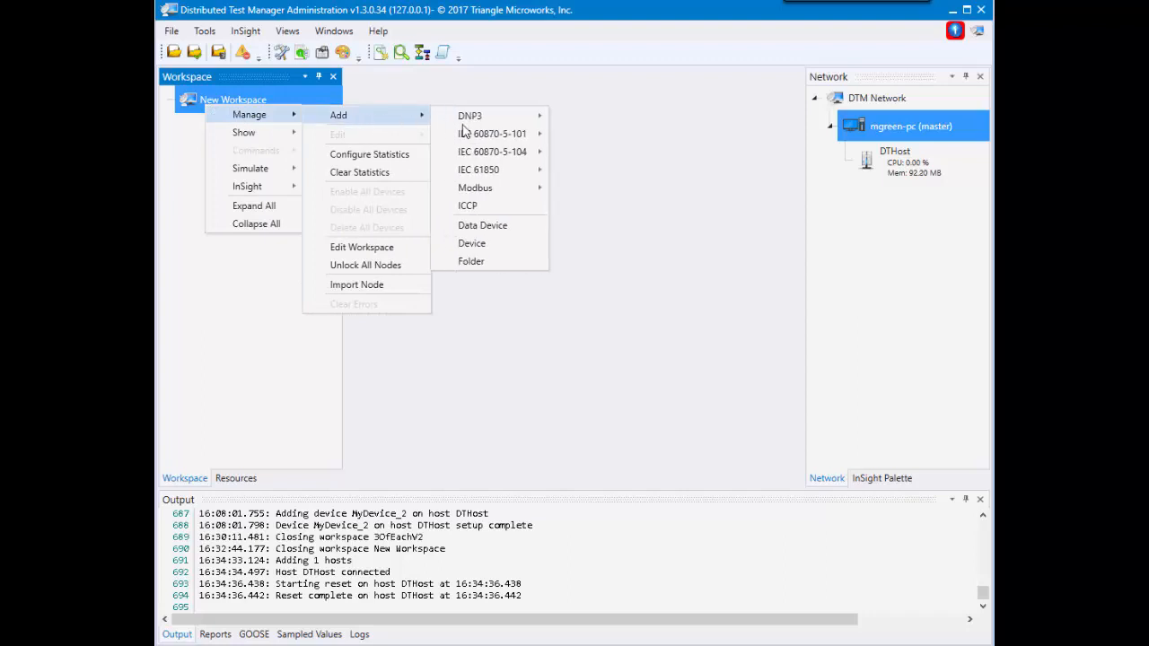
mouse_move(470, 115)
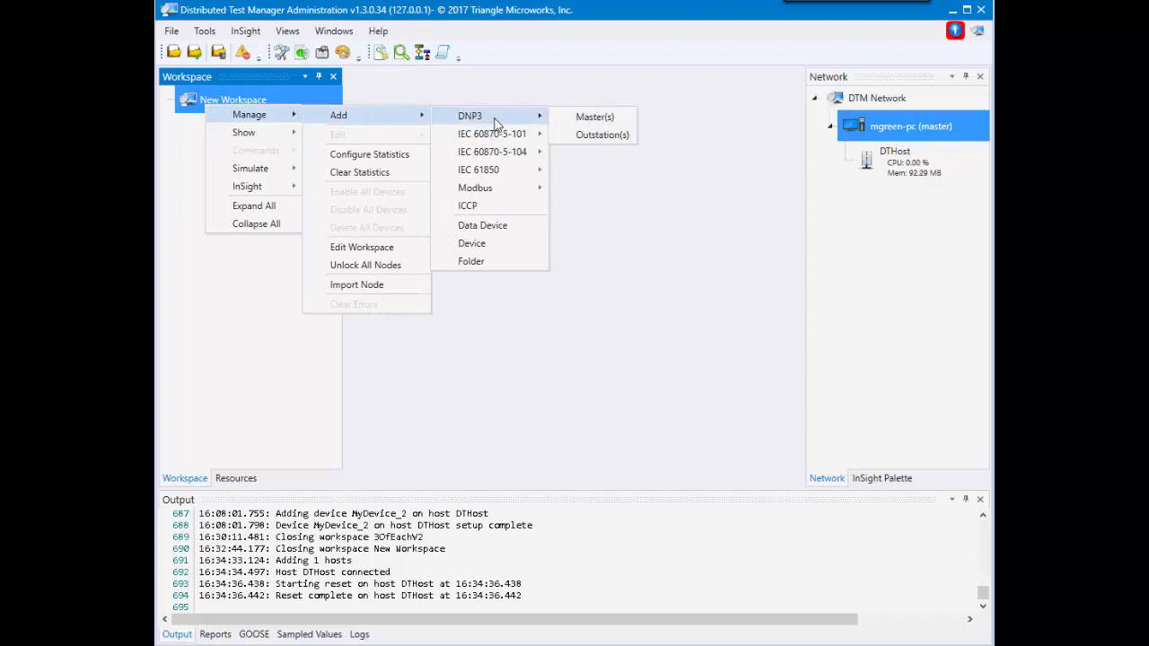
mouse_move(602, 134)
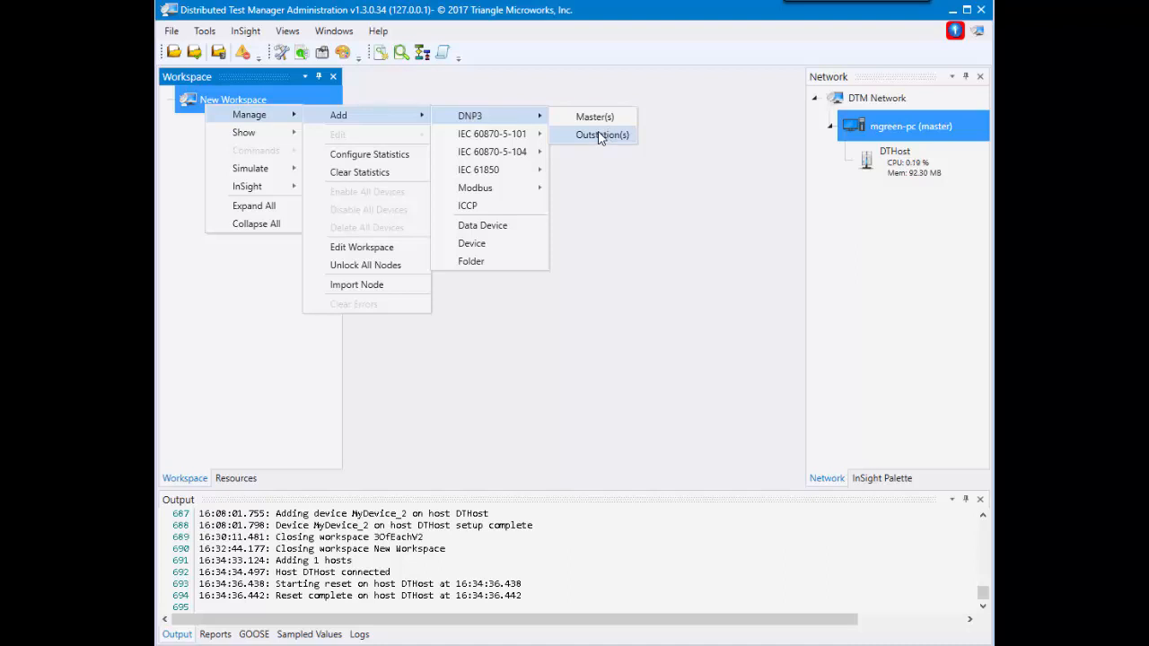
Start a DNP3 outstation named sDNP running on a new host on mgreen-pc
left_click(601, 135)
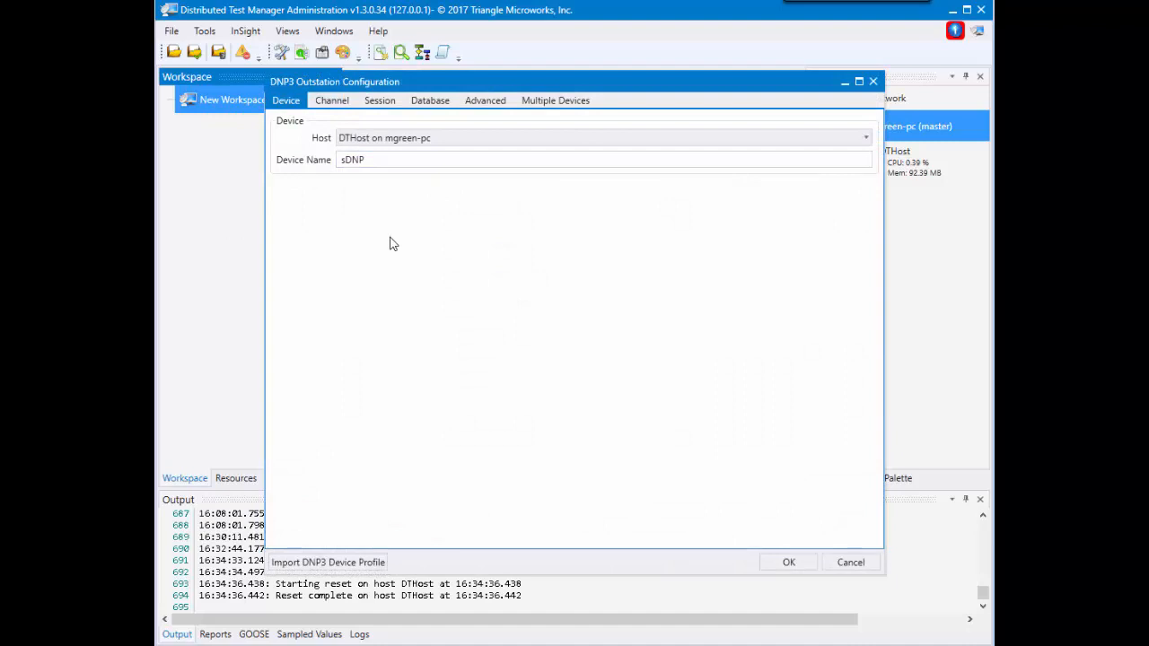
mouse_move(287, 157)
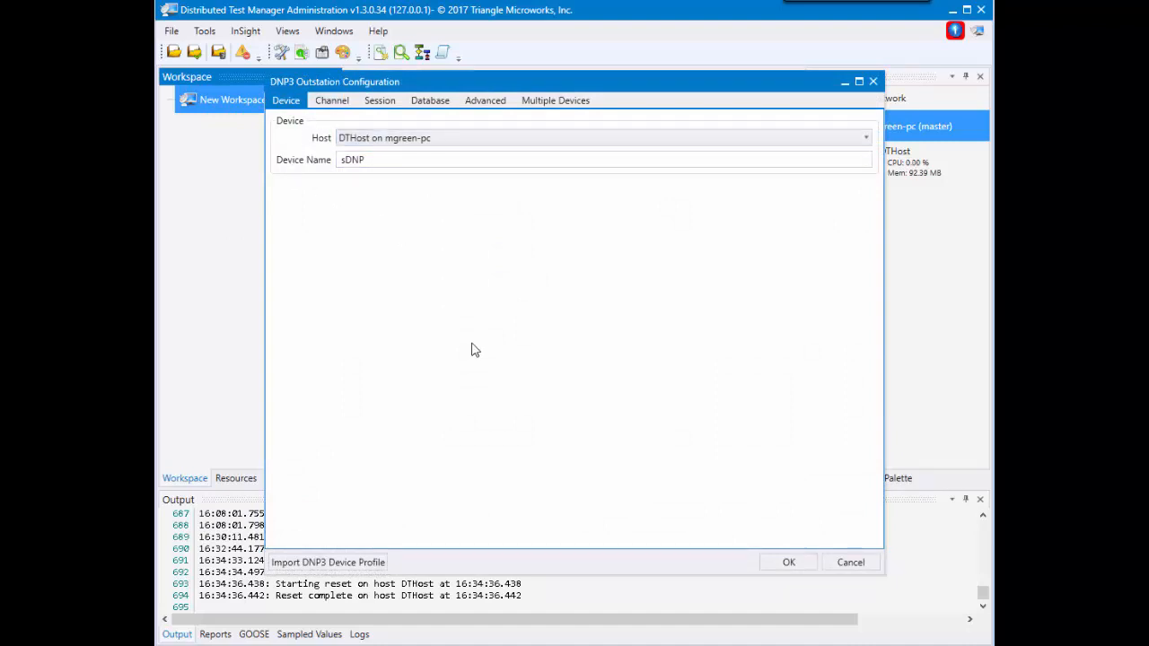
mouse_move(328, 166)
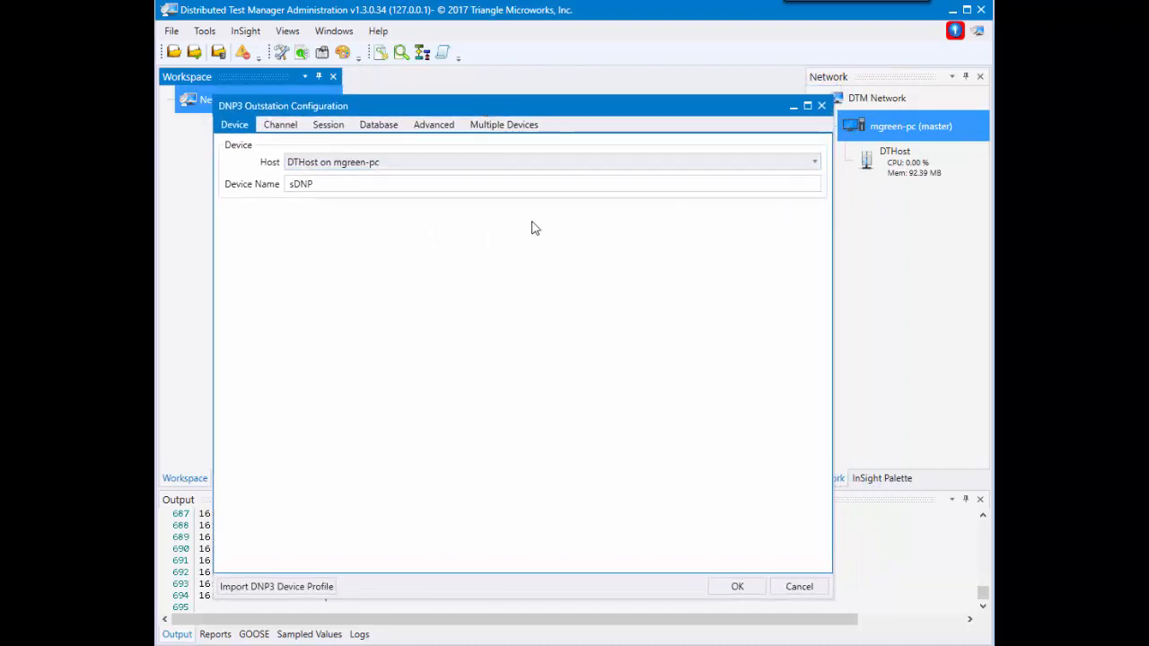
mouse_move(908, 242)
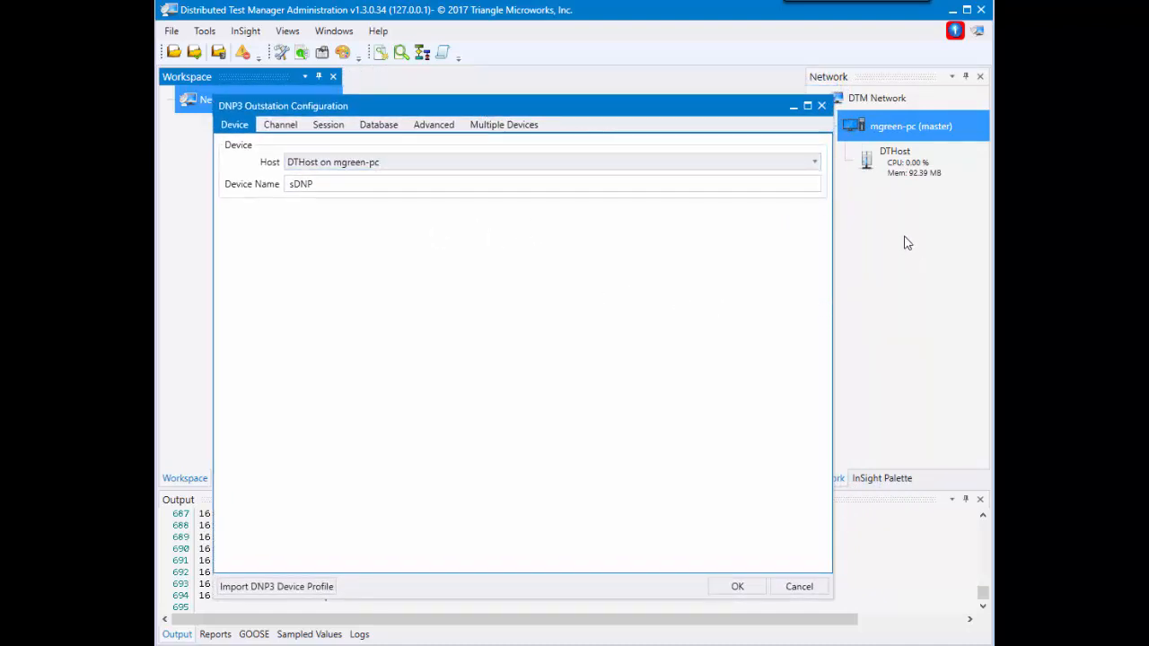
mouse_move(903, 152)
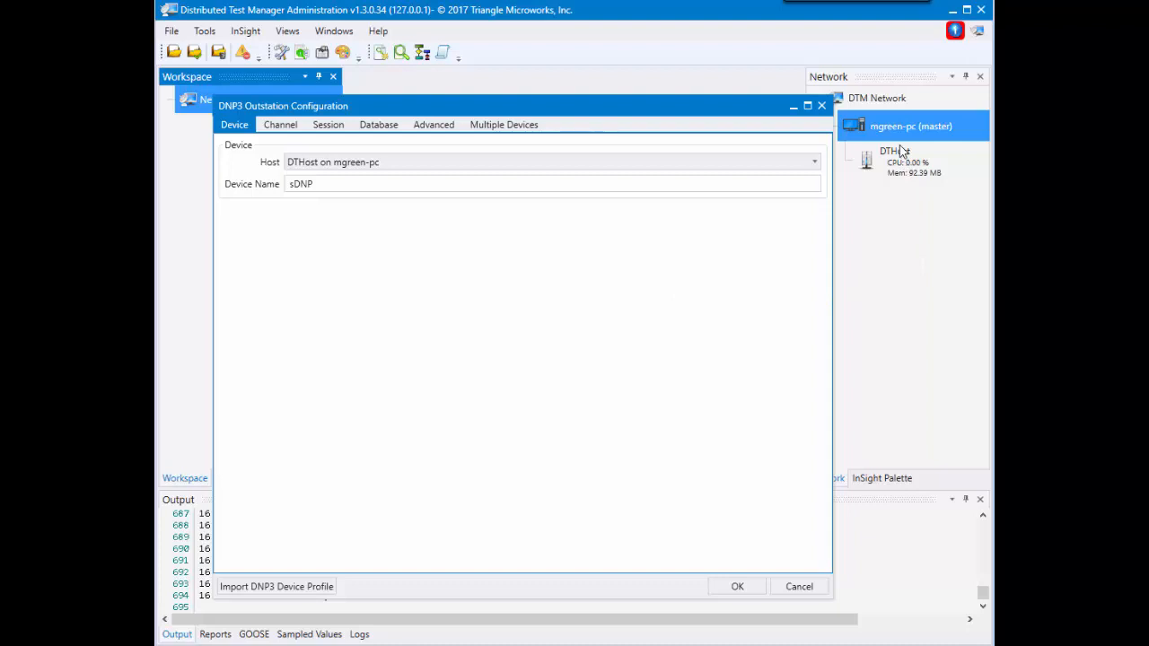
left_click(551, 162)
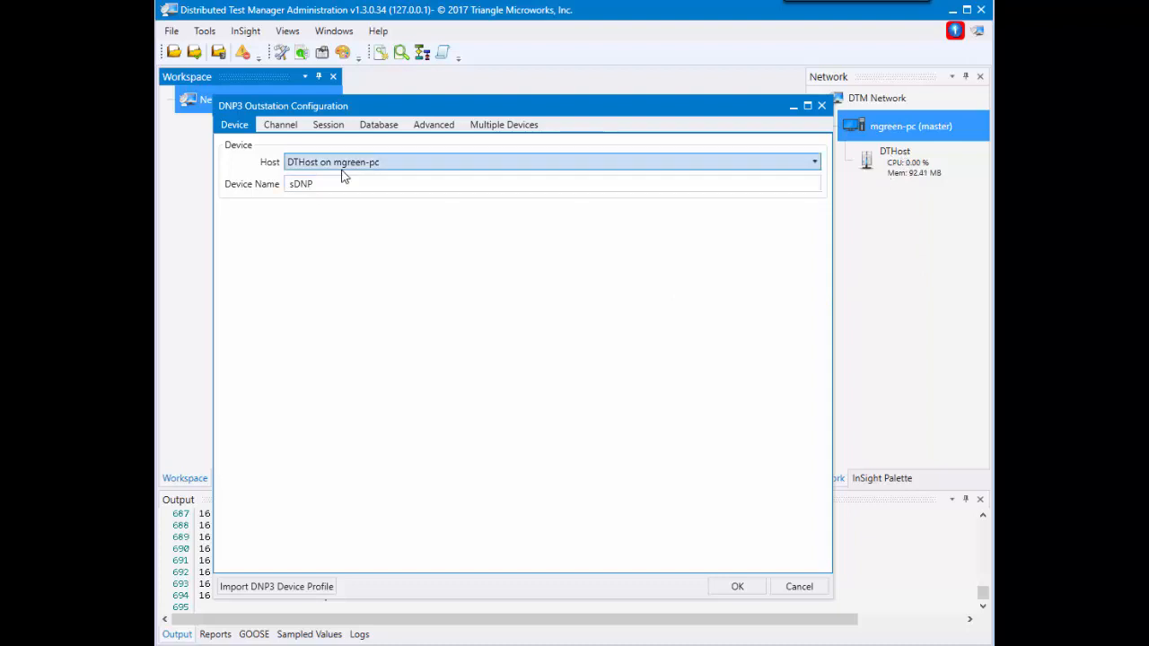
mouse_move(386, 175)
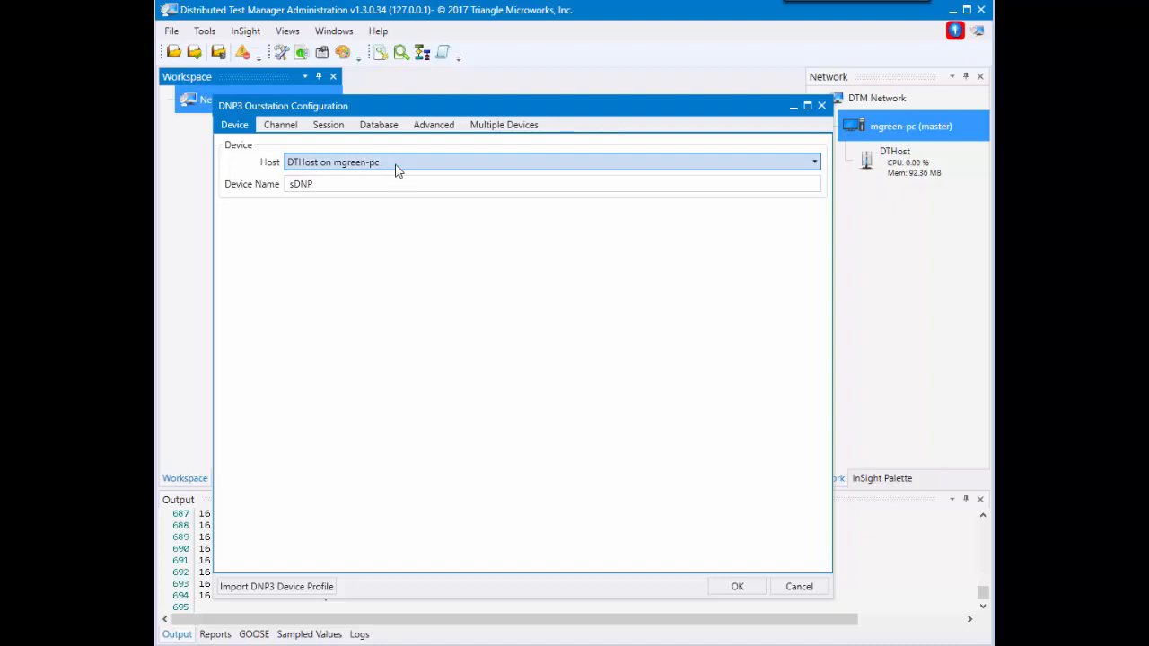
left_click(813, 162)
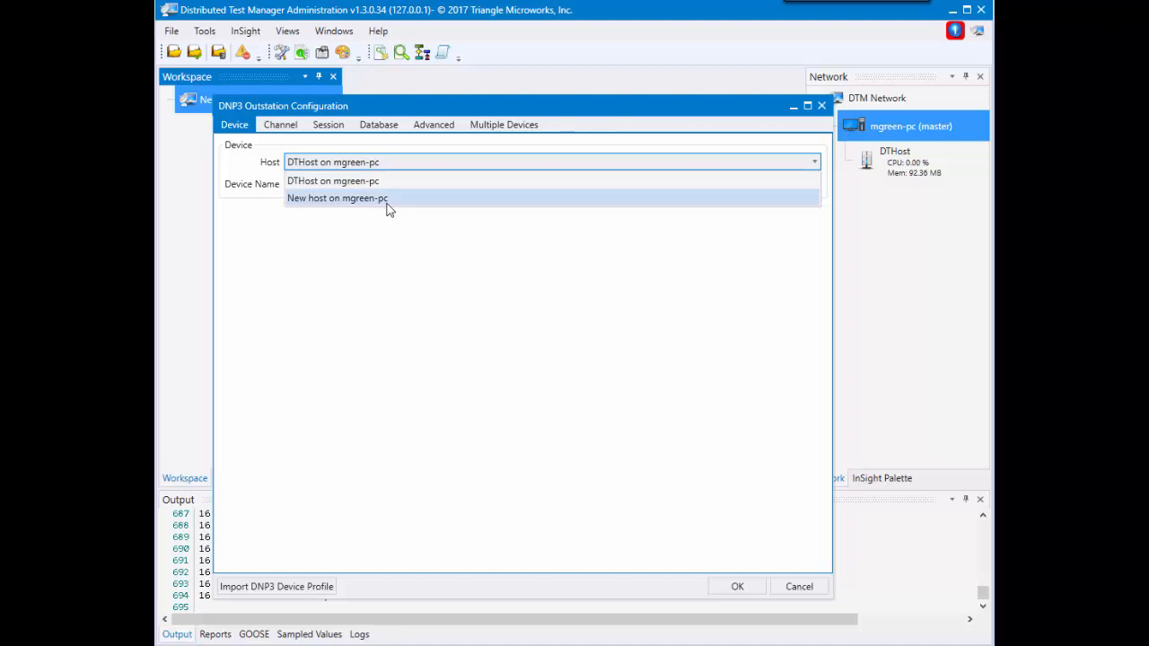
left_click(337, 198)
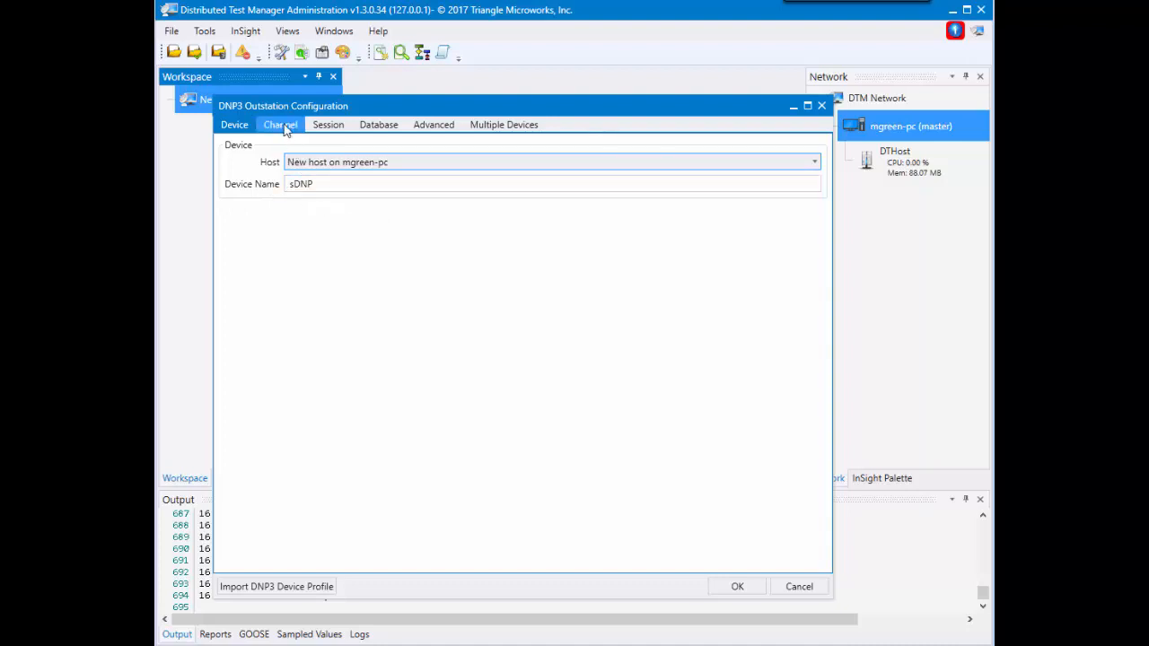
Review sDNP's channel: slave, TCP/IP server, port 20,000, local address 0.0.0.0 Any Adaptor
left_click(280, 124)
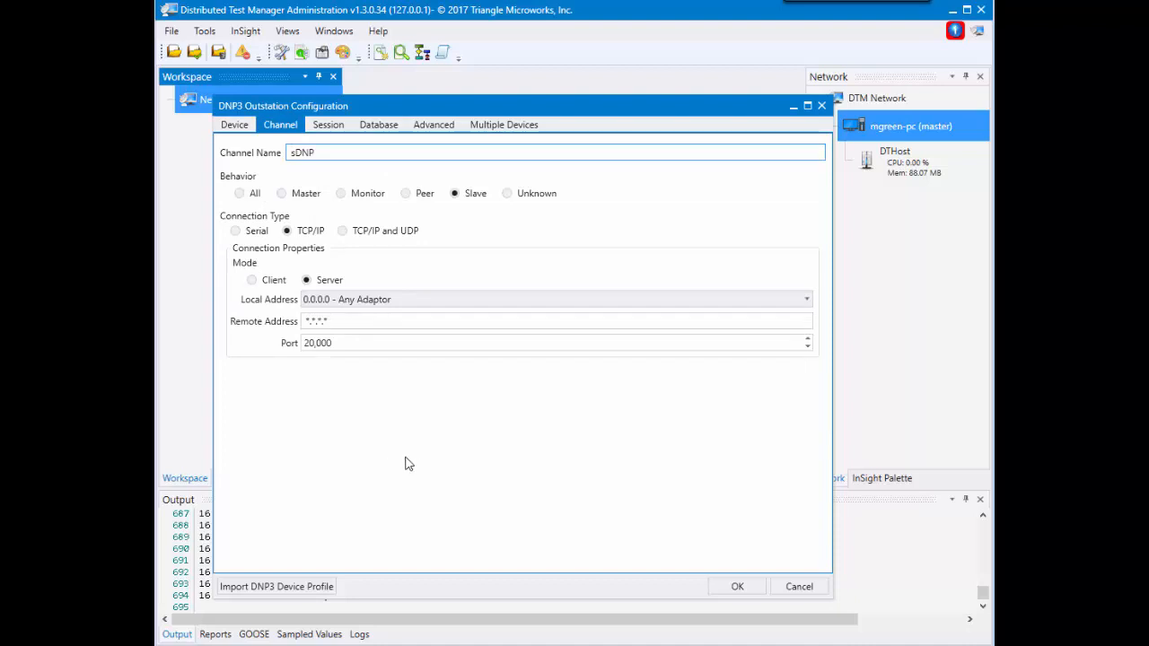
mouse_move(416, 465)
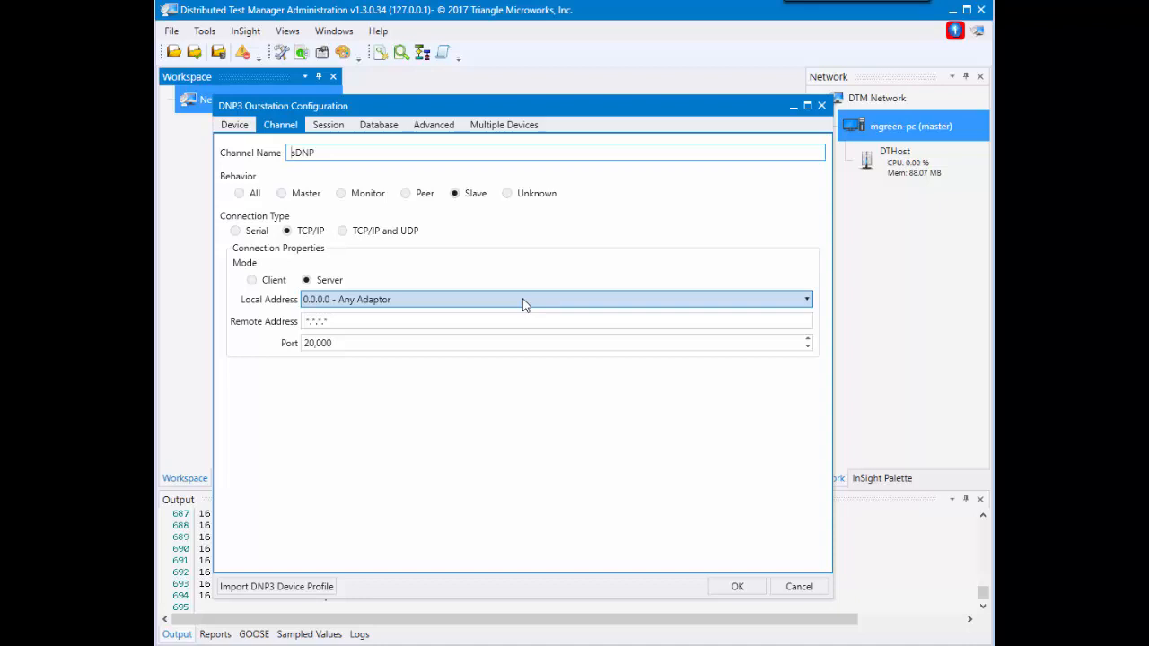
left_click(803, 299)
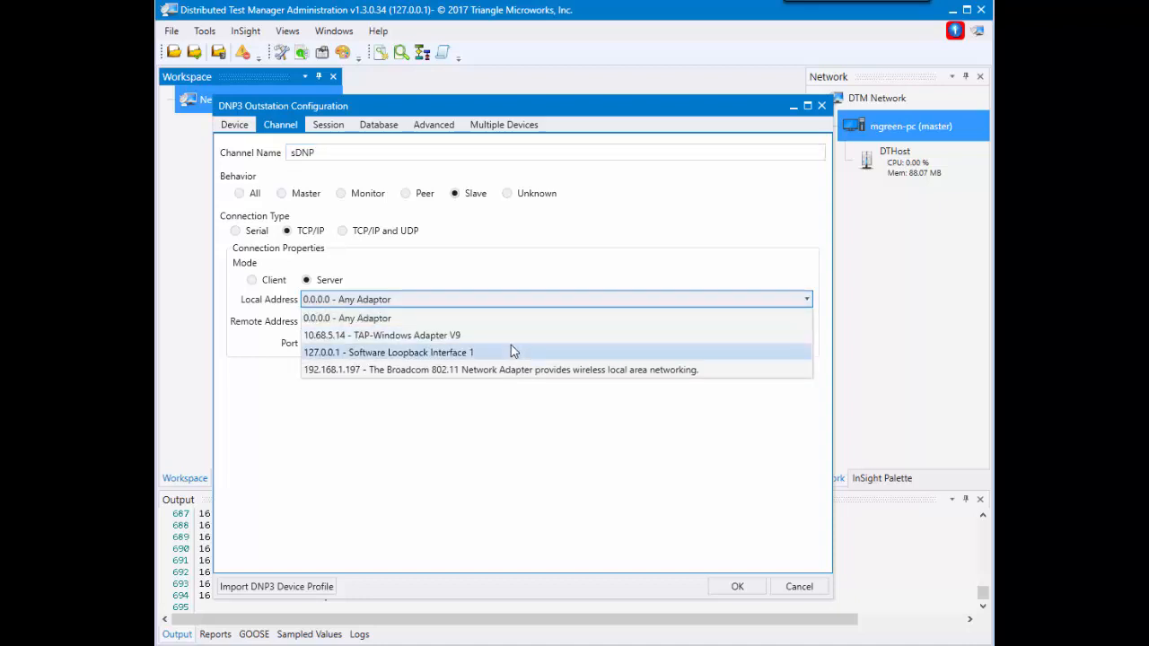
mouse_move(510, 370)
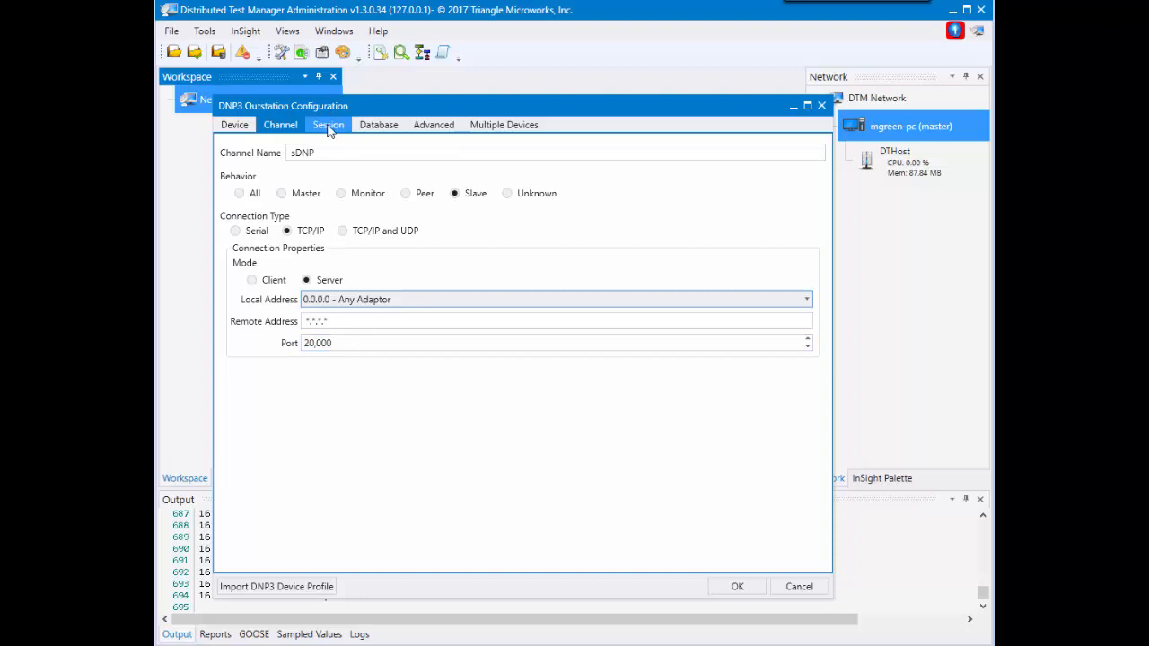
Check sDNP's session addresses (source 4, destination 3), then view its point database
left_click(327, 125)
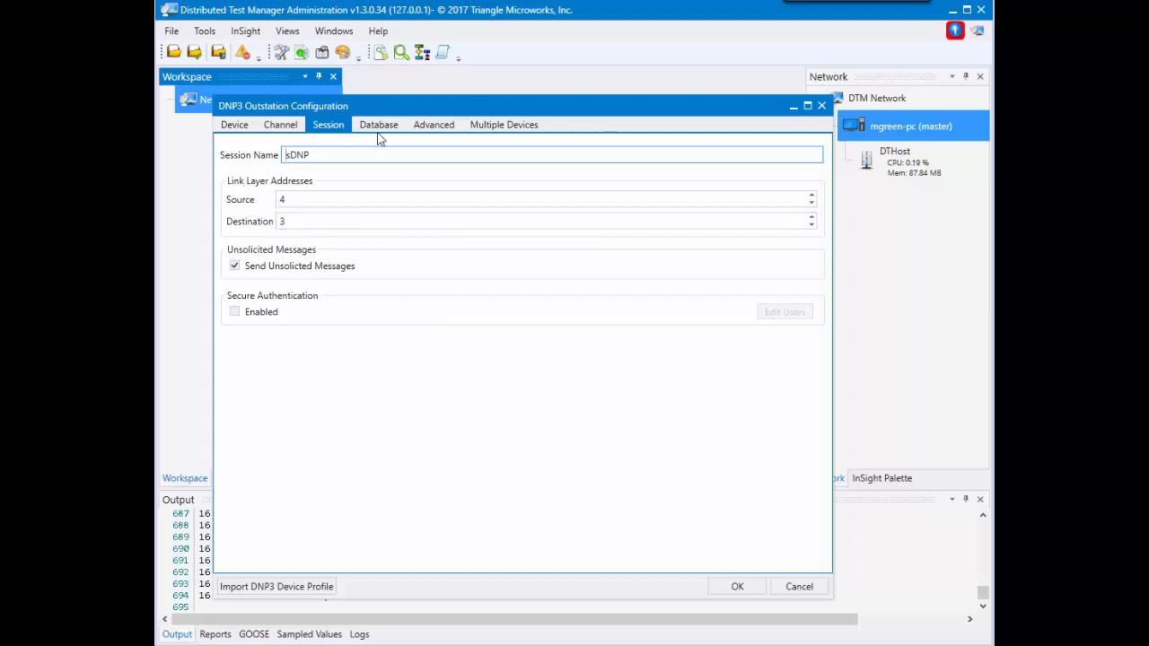
left_click(378, 124)
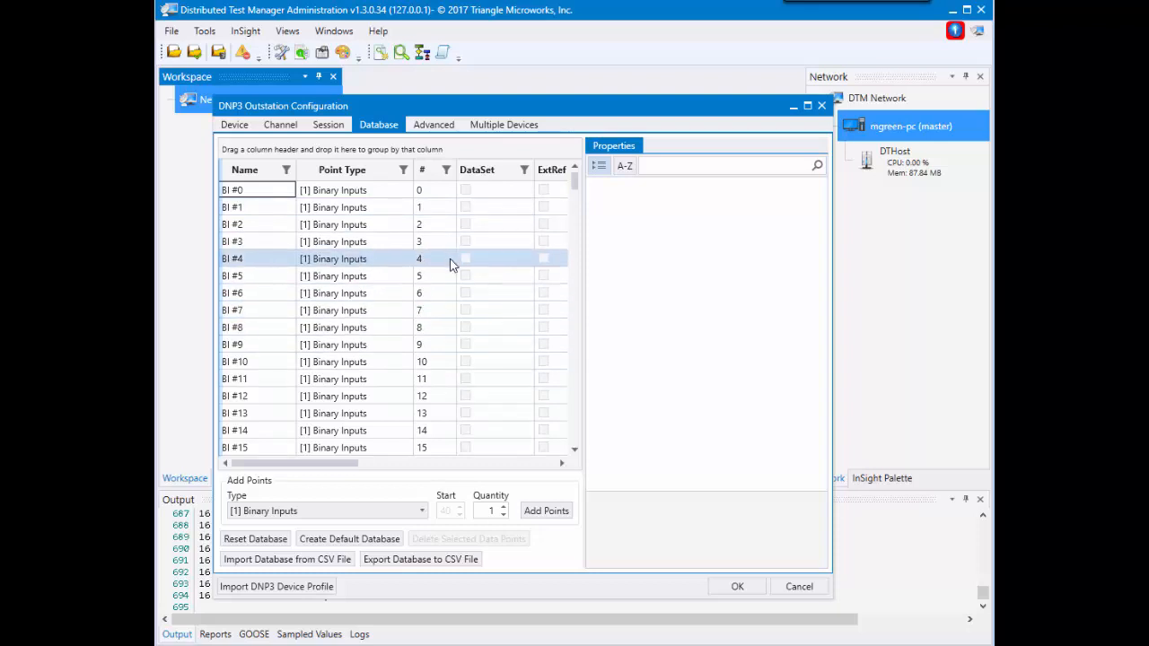
scroll("down", 3)
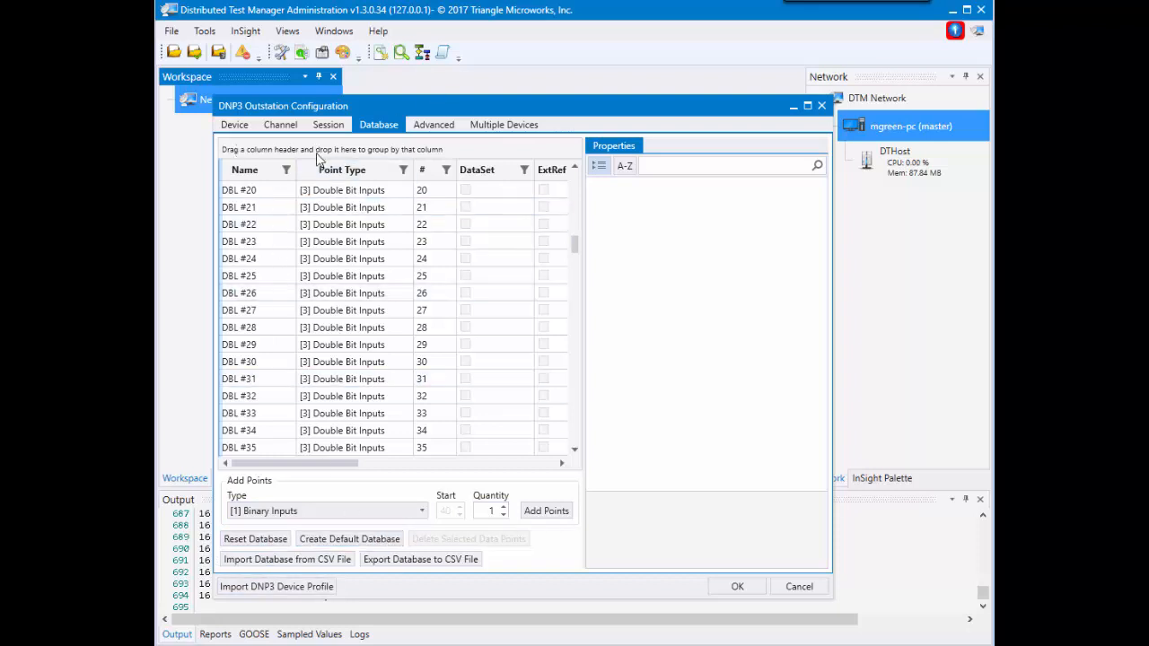
mouse_move(738, 587)
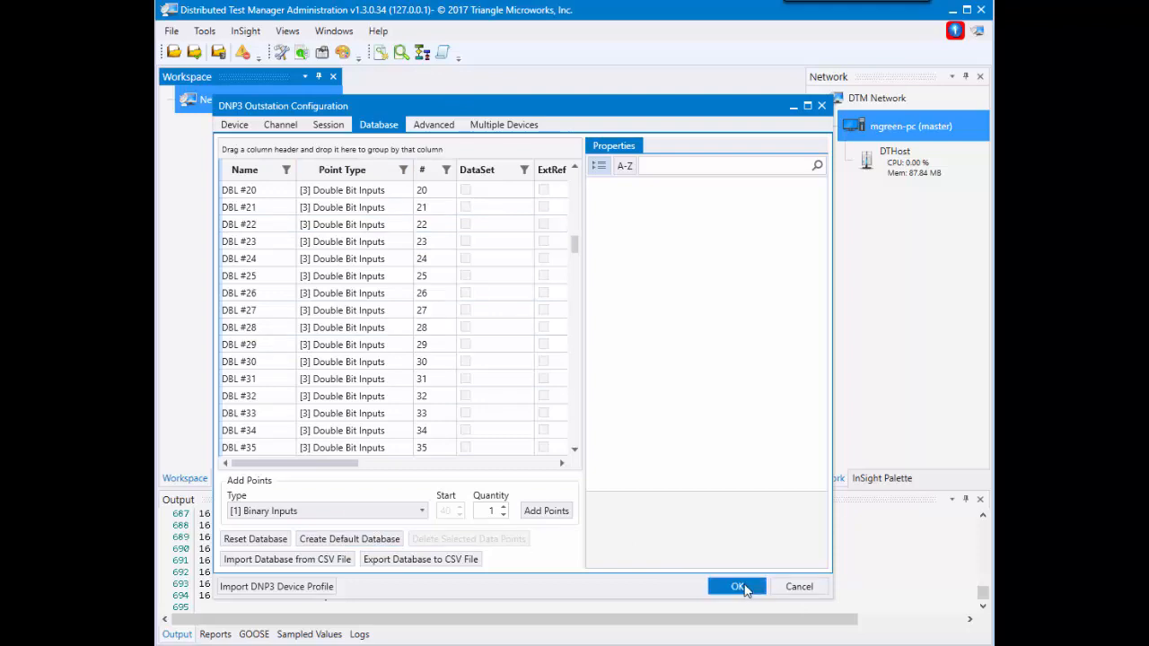
Create the sDNP outstation on DTHost1 and select the New Workspace root node
left_click(736, 586)
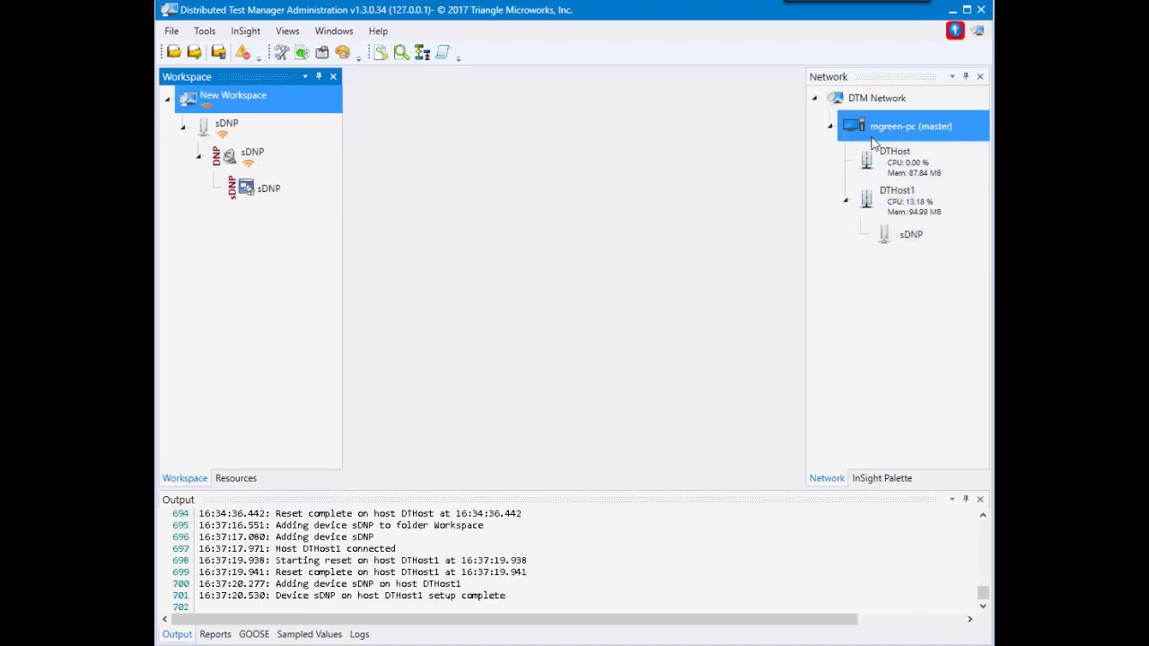
mouse_move(898, 195)
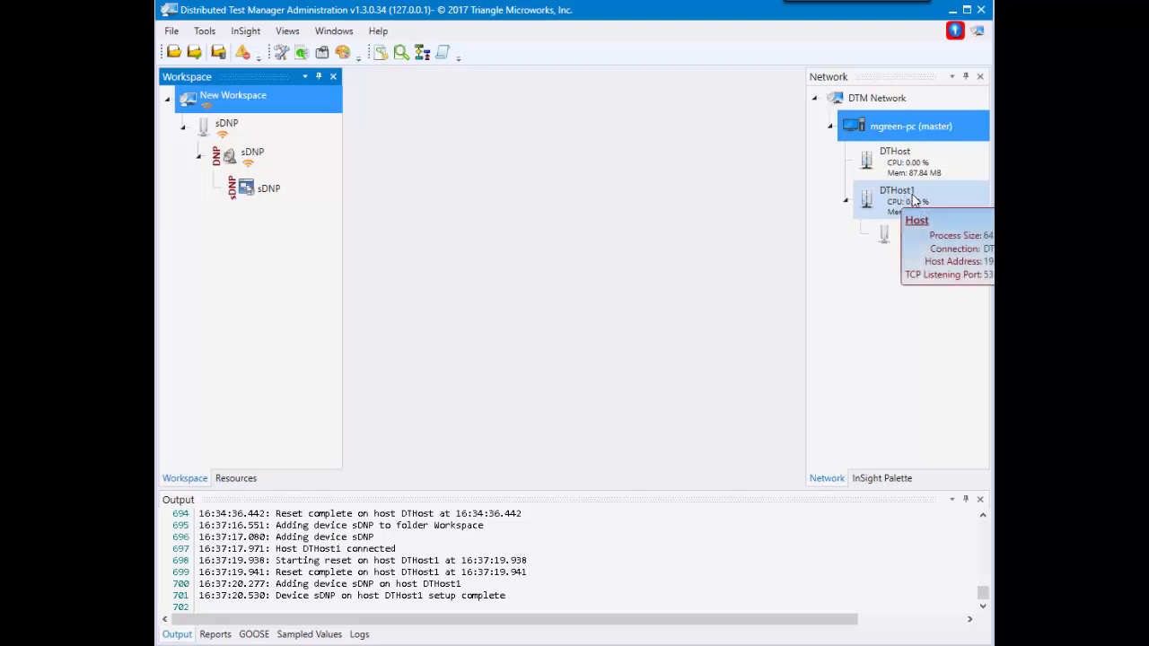
mouse_move(887, 266)
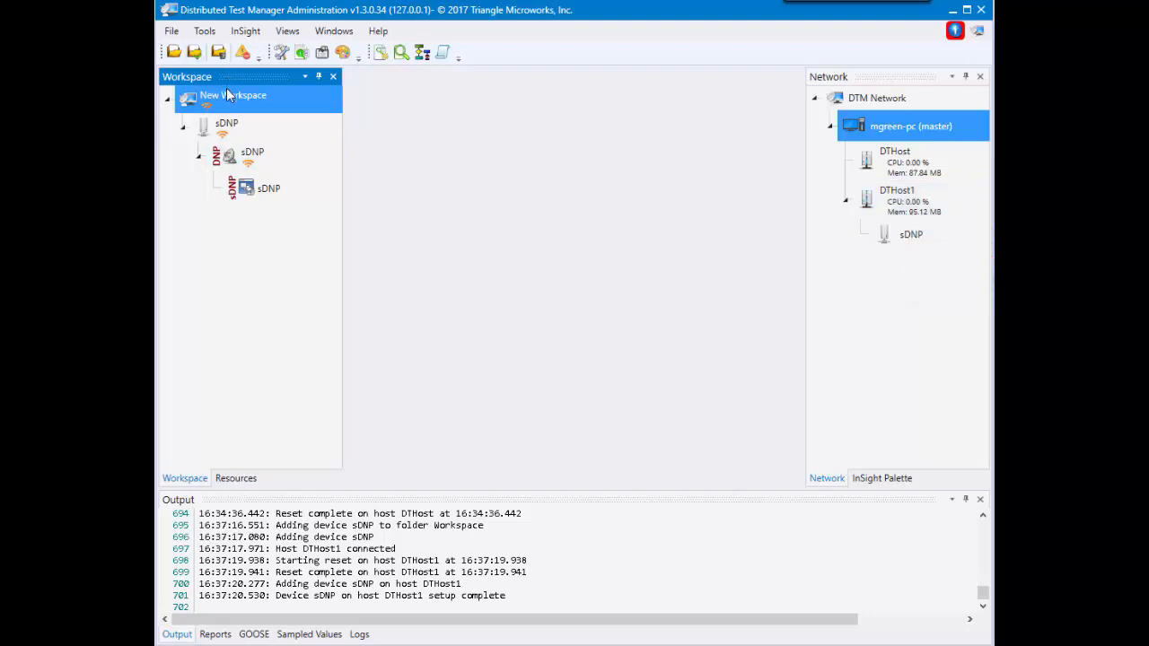
left_click(226, 123)
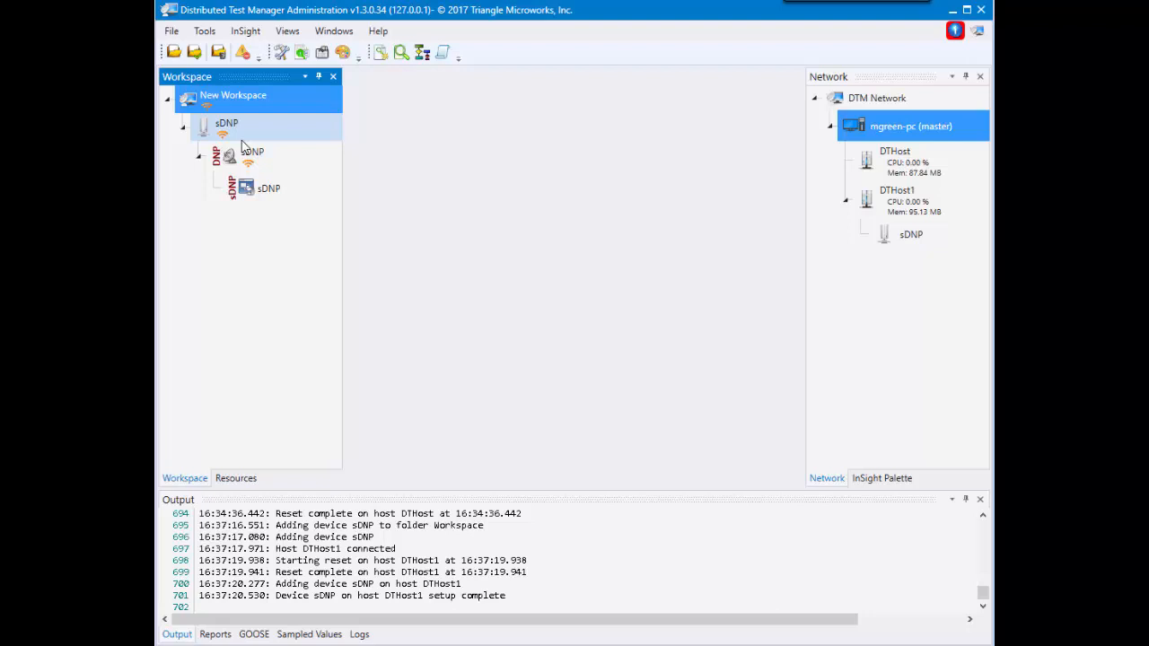
left_click(232, 95)
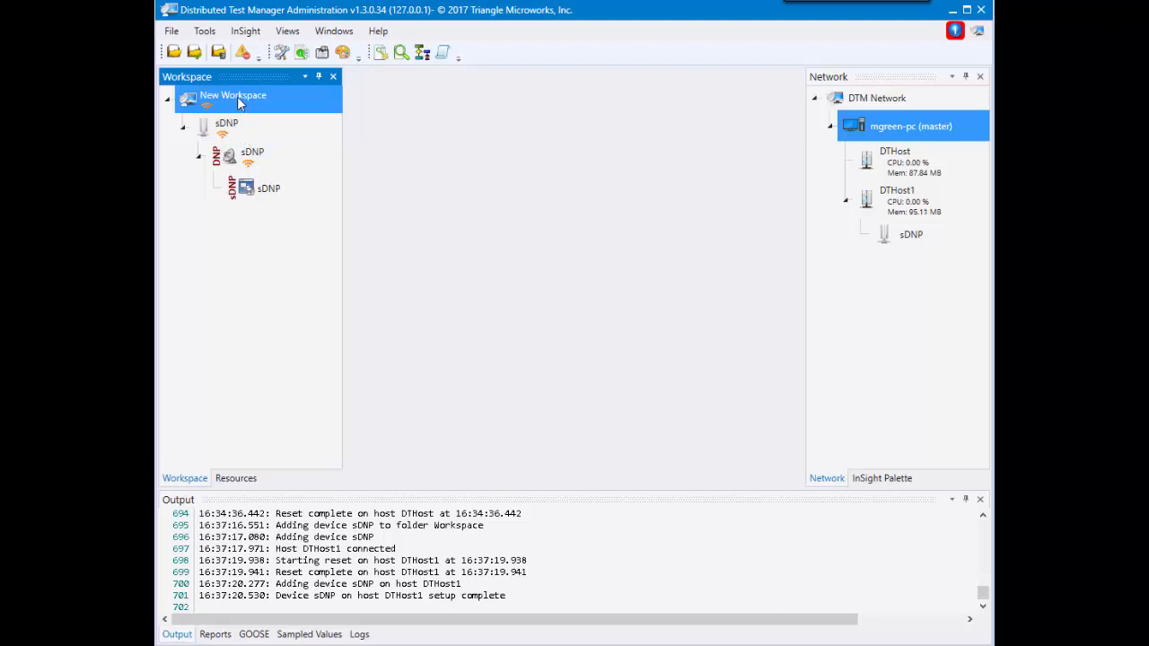
Start a second DNP3 outstation on DTHost, port 20001, and view its Multiple Devices options
right_click(232, 95)
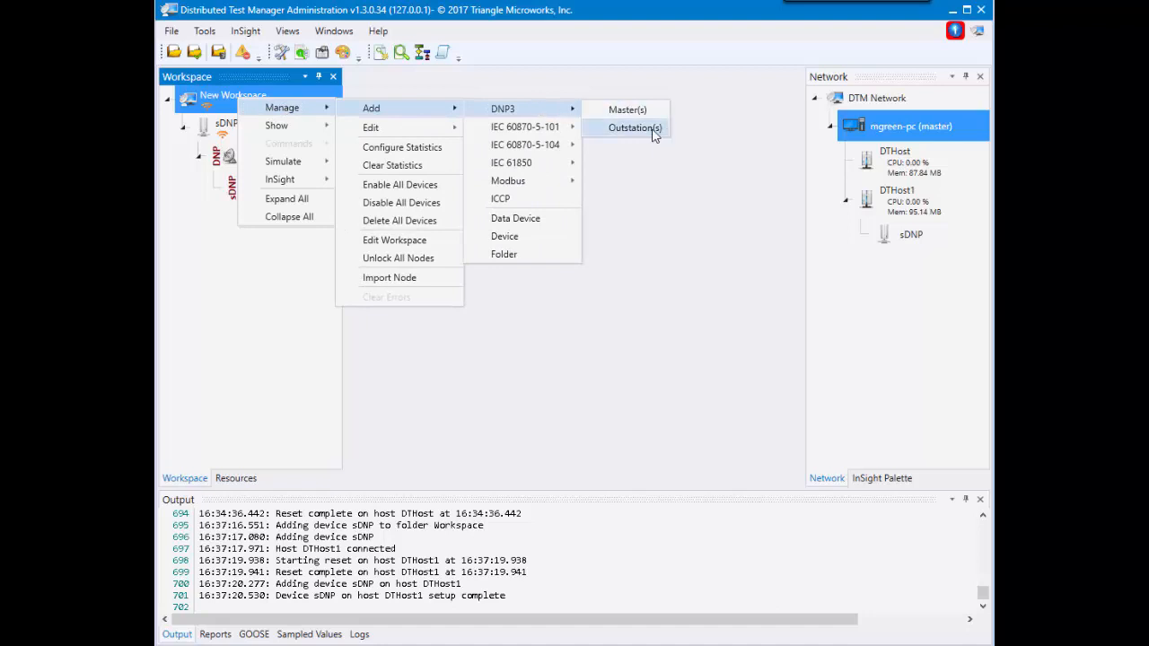
left_click(634, 128)
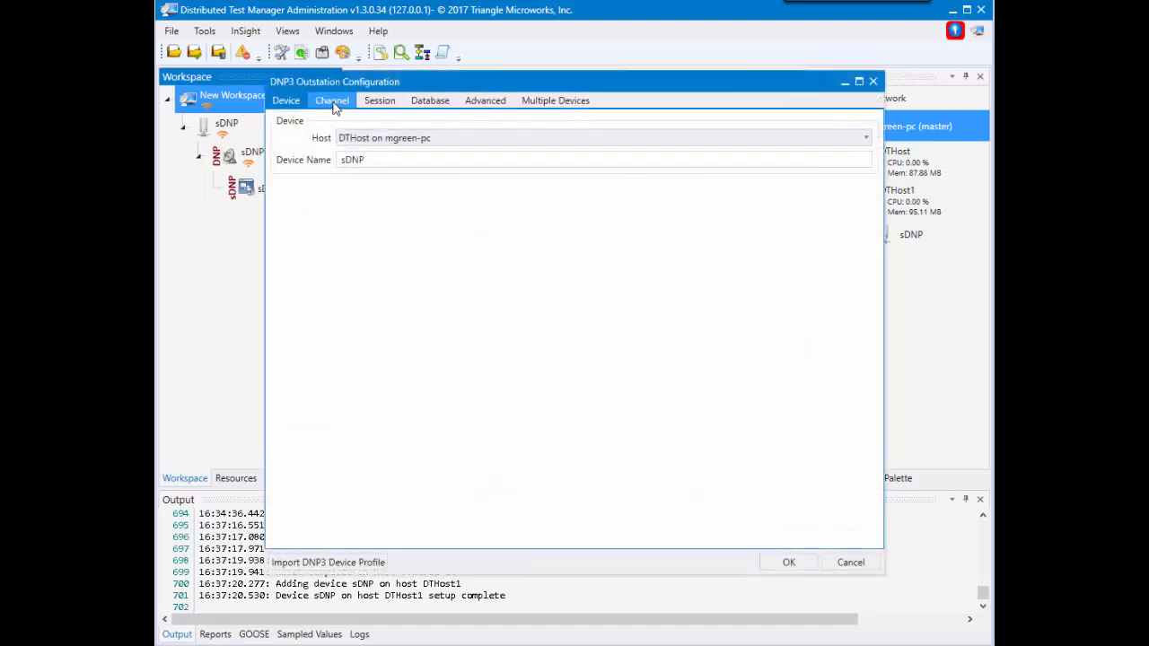
left_click(332, 100)
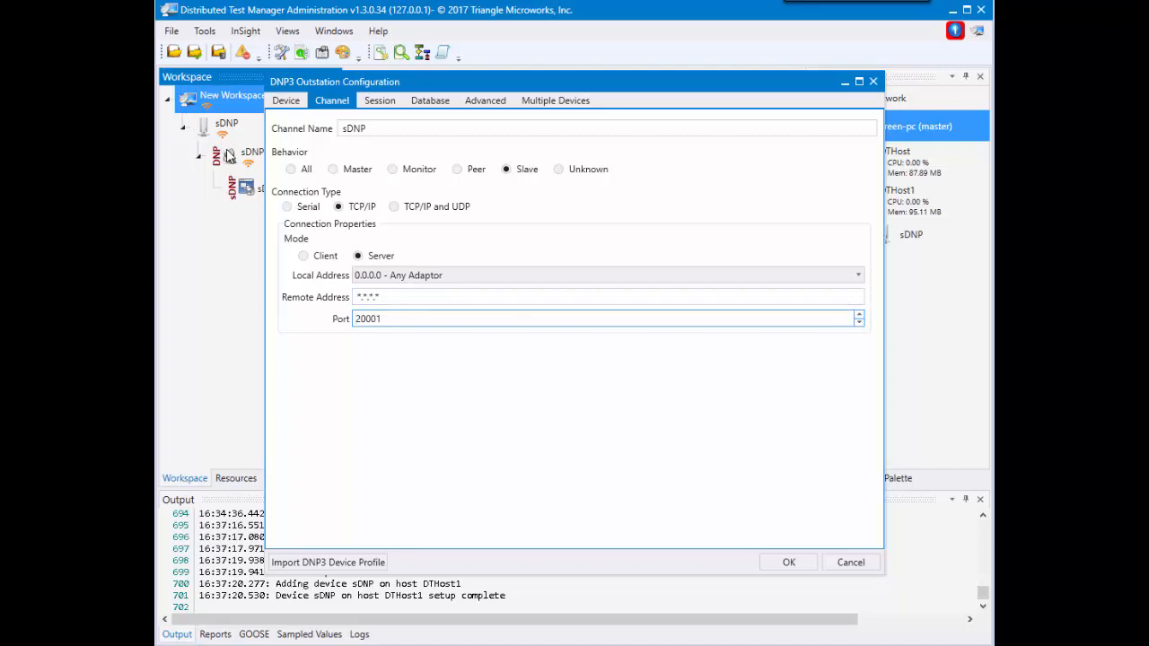
left_click(555, 100)
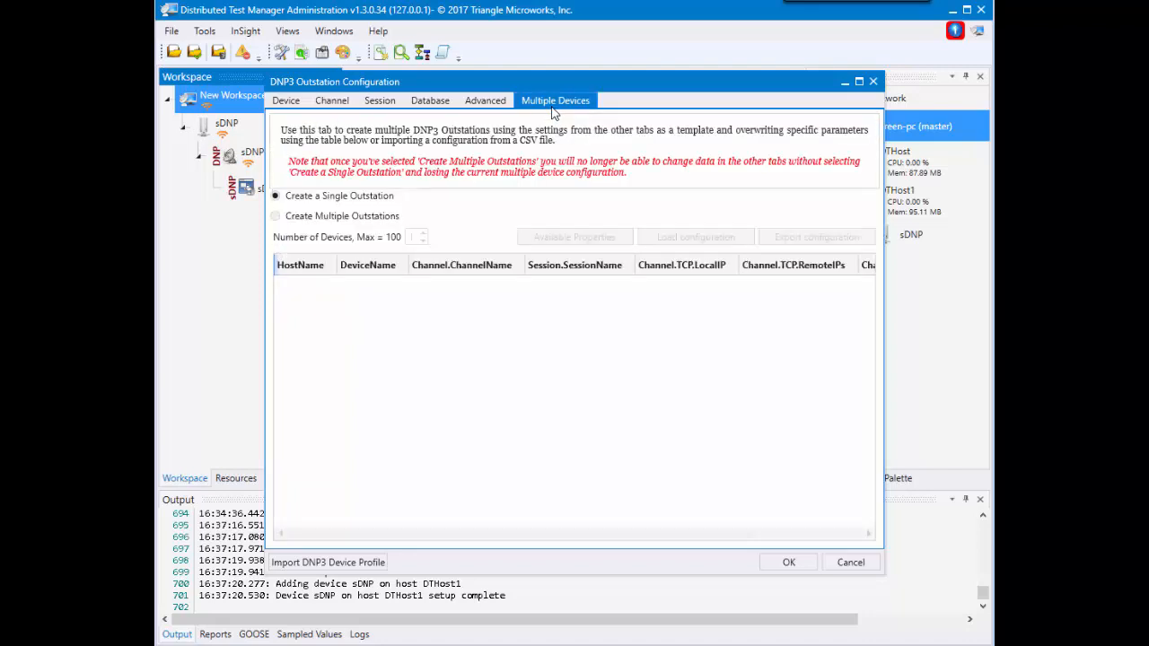
Create five outstations sDNP_0–sDNP_4 with Channel.TCP.Port varied across ports 20001–20005
left_click(276, 216)
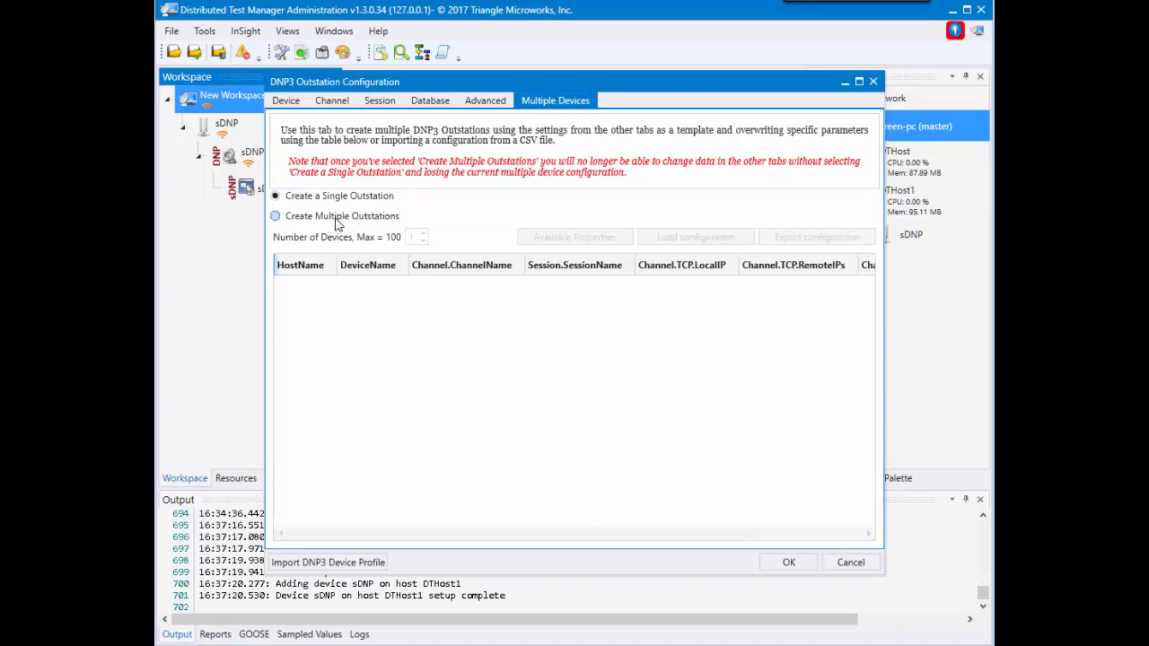
left_click(276, 215)
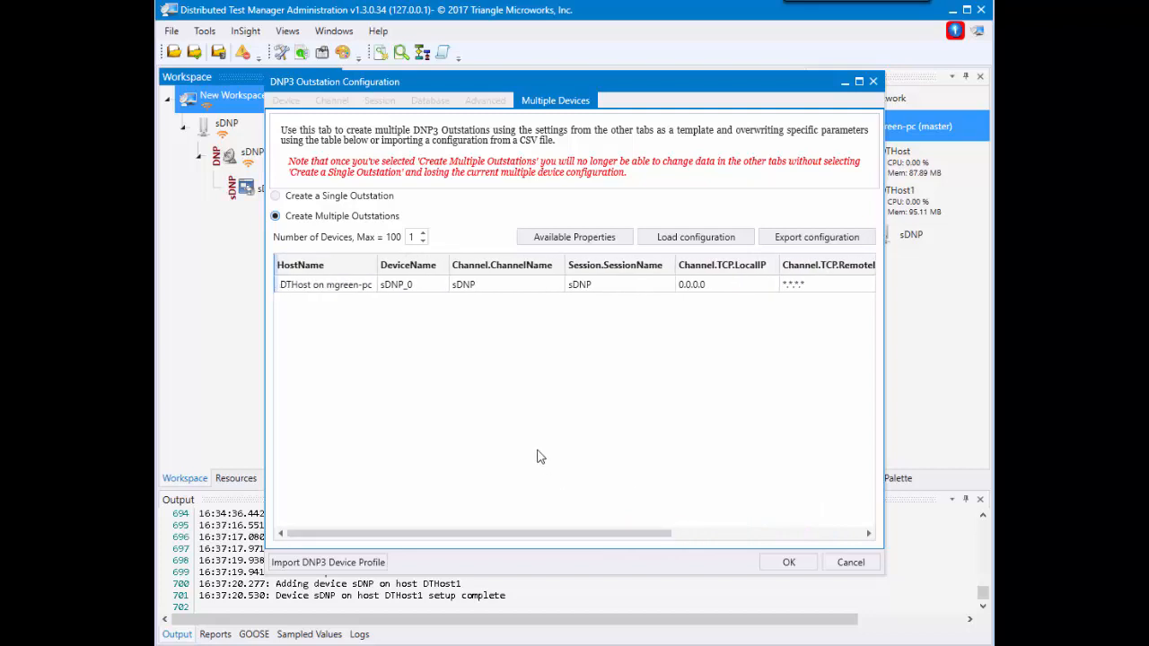
left_click(423, 233)
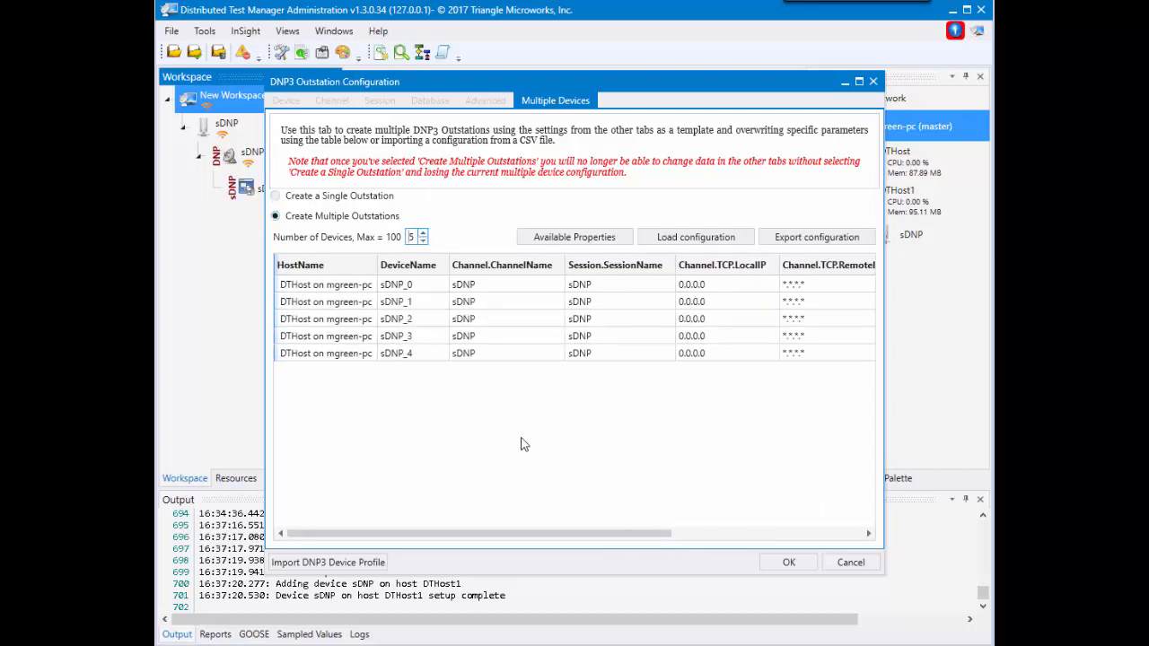
left_click_drag(494, 532, 677, 532)
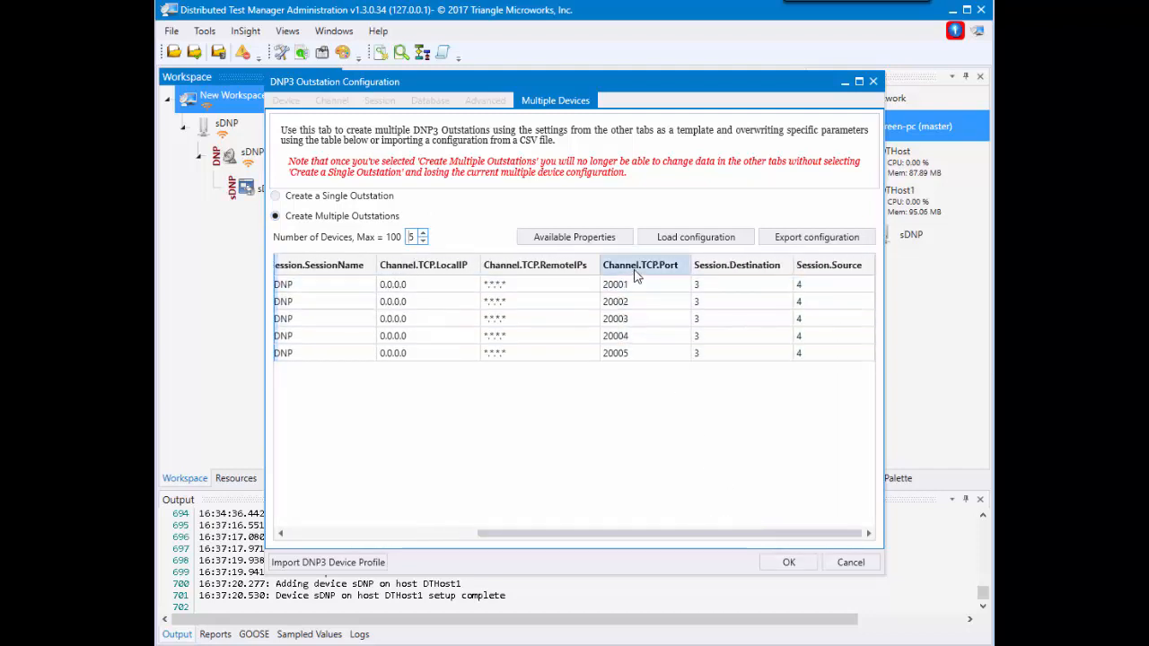
left_click(615, 353)
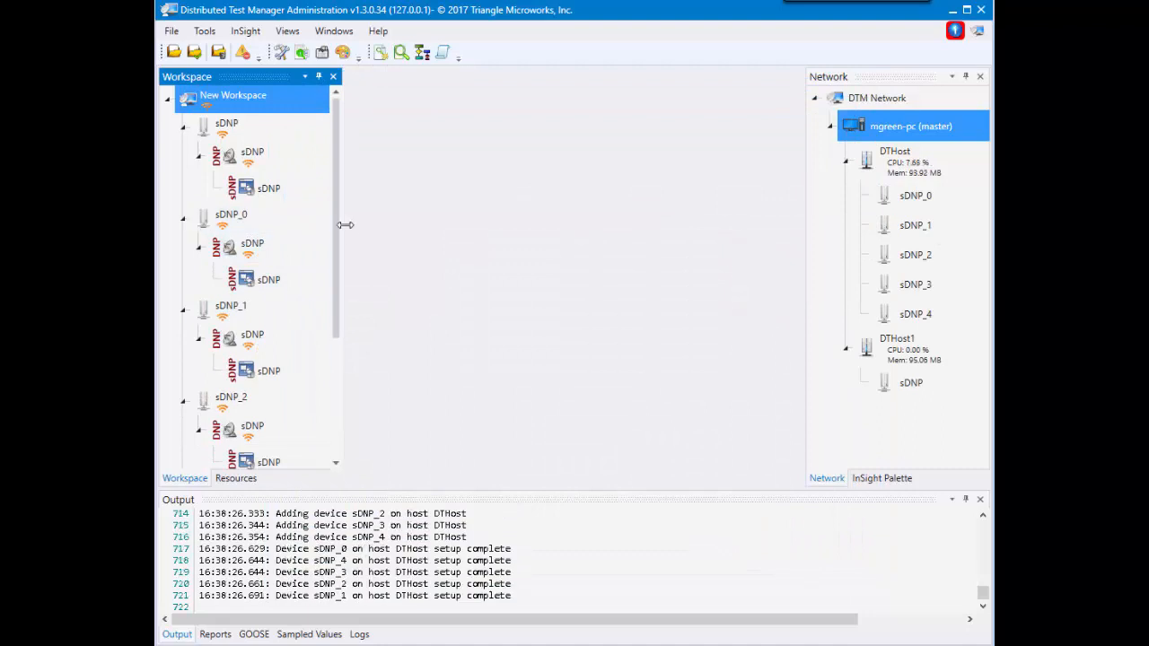
scroll("down", 3)
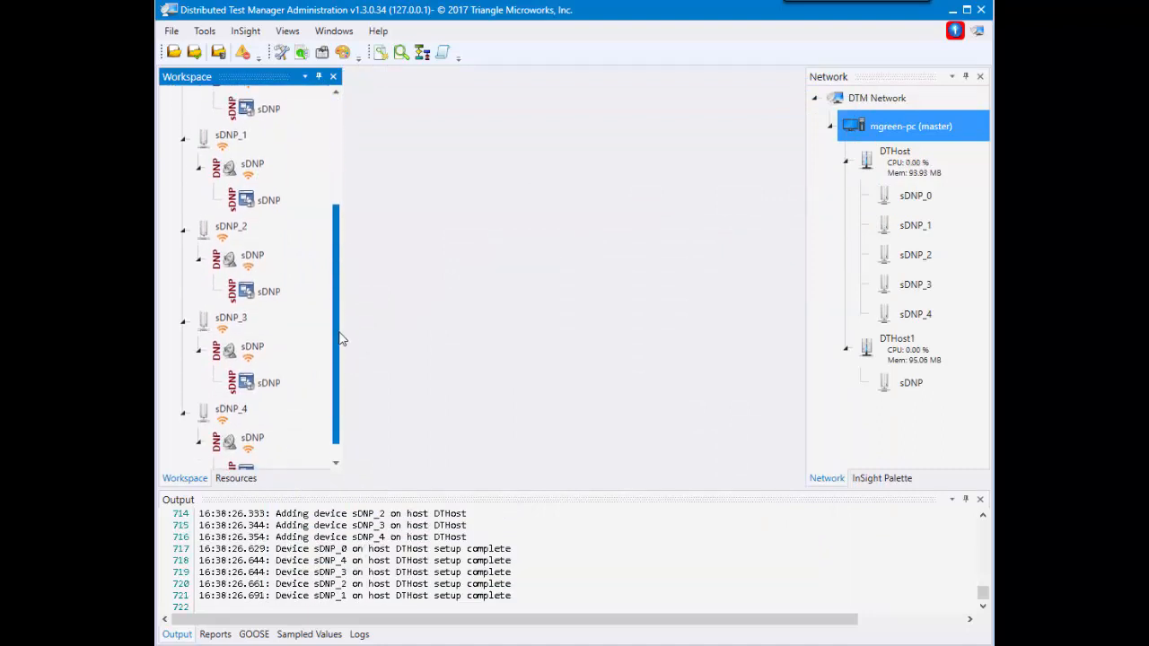
left_click(915, 225)
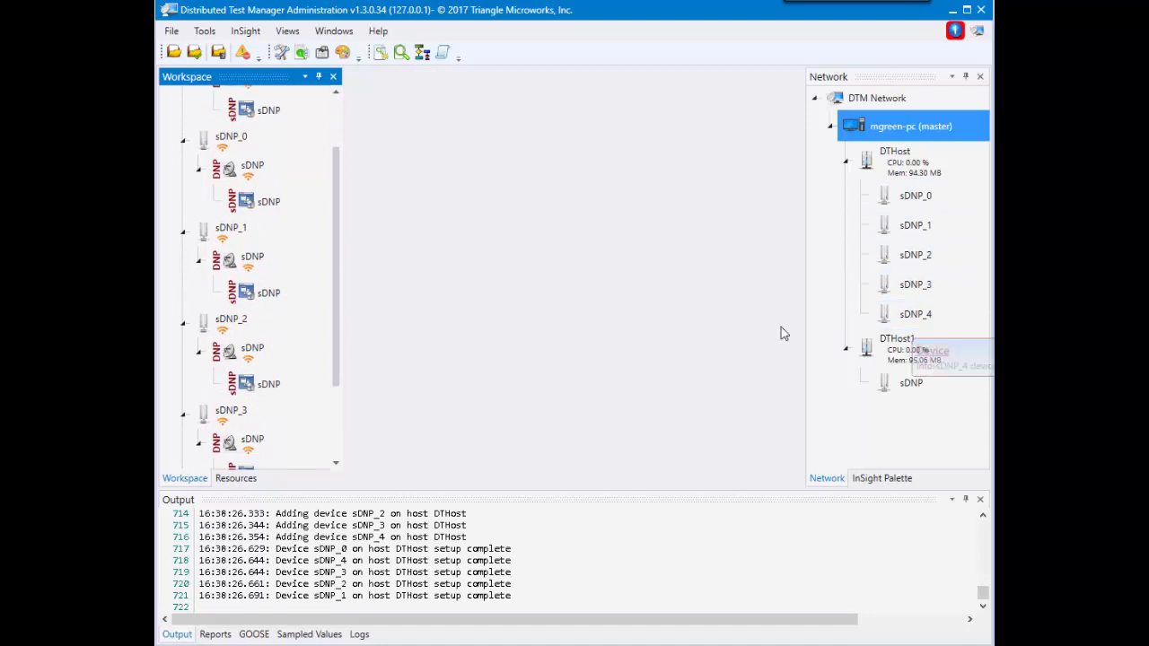
scroll("down", 3)
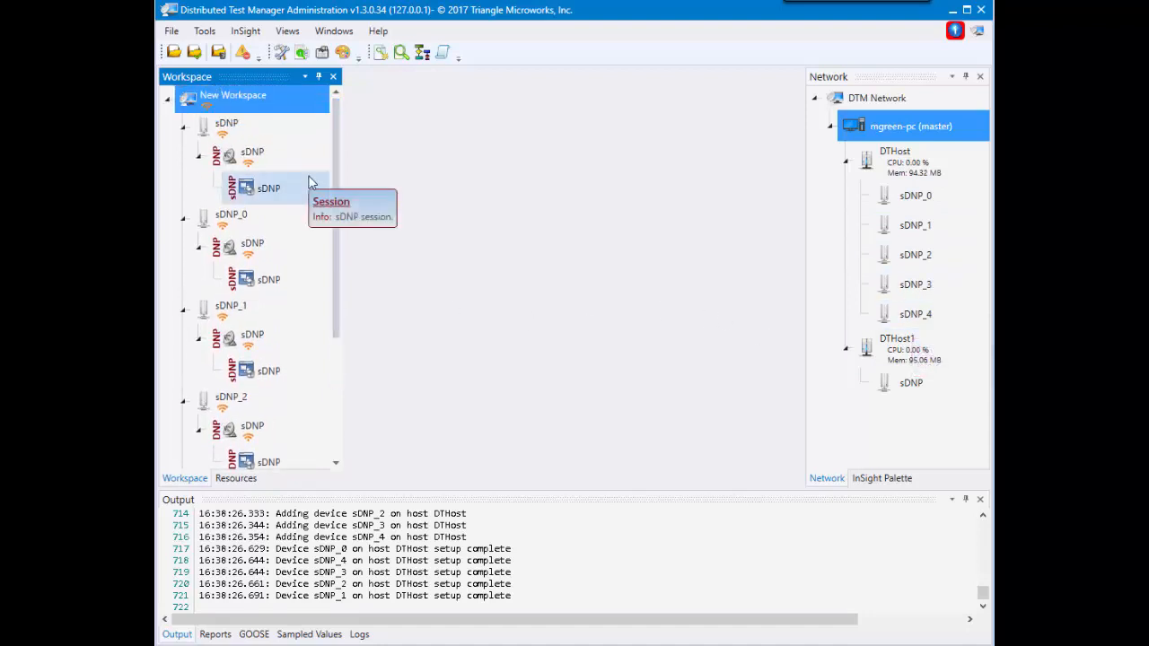
left_click(233, 95)
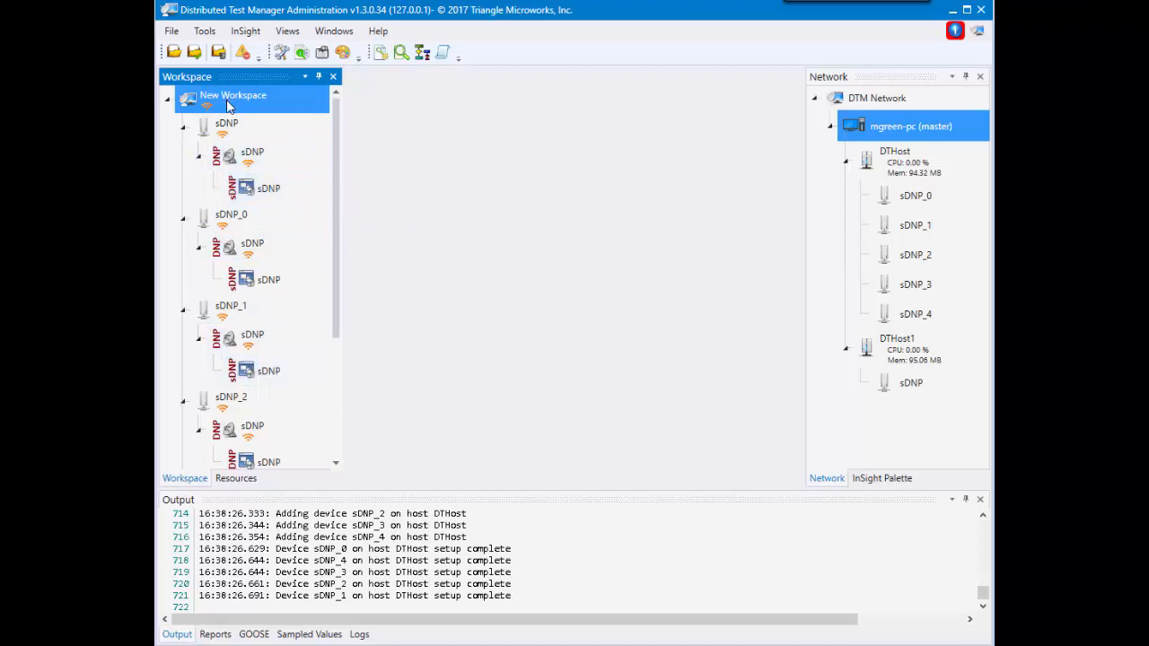
Configure a DNP3 master setup for six masters mDNP_0–mDNP_5 on ports 20000–20005
right_click(232, 95)
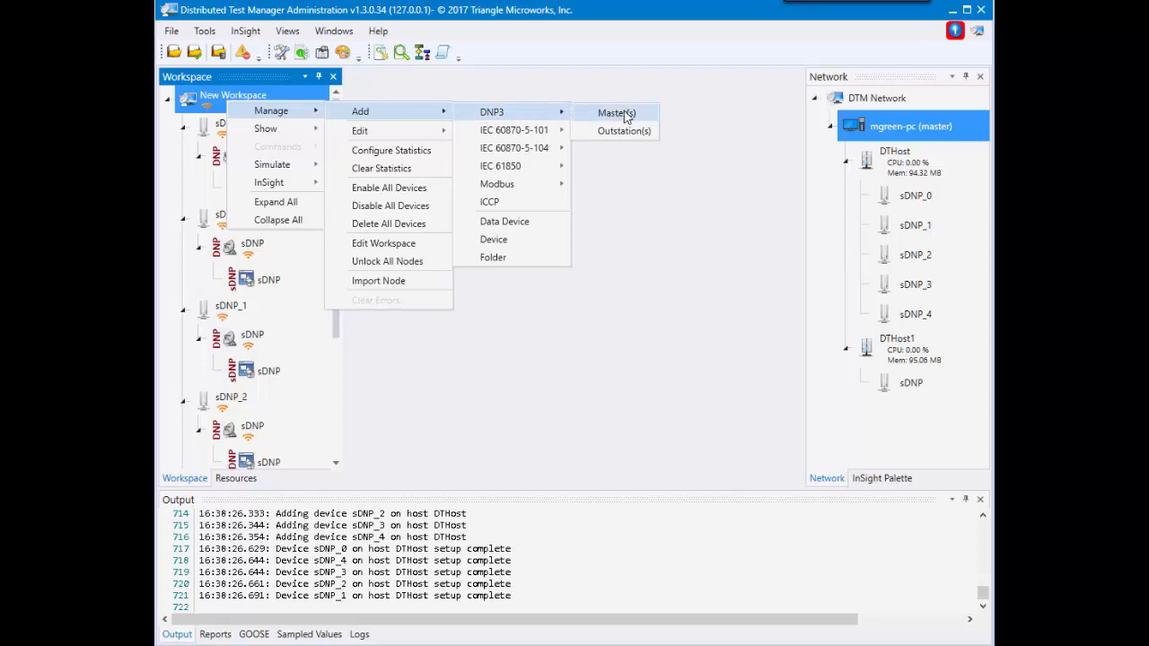
left_click(616, 112)
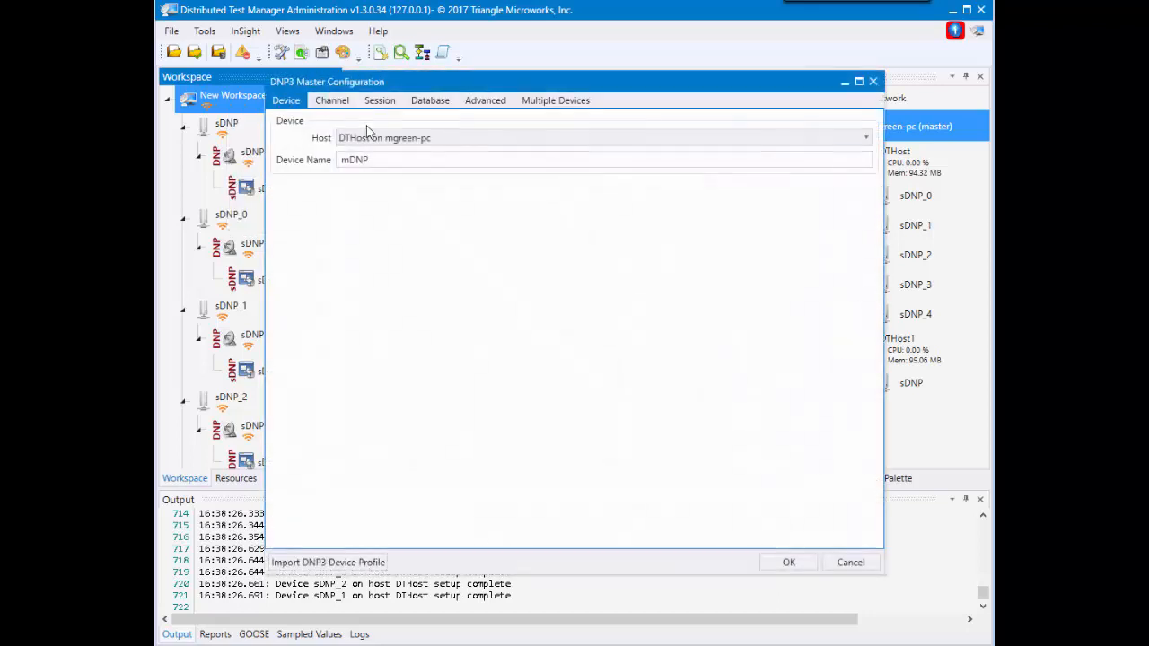
left_click(555, 100)
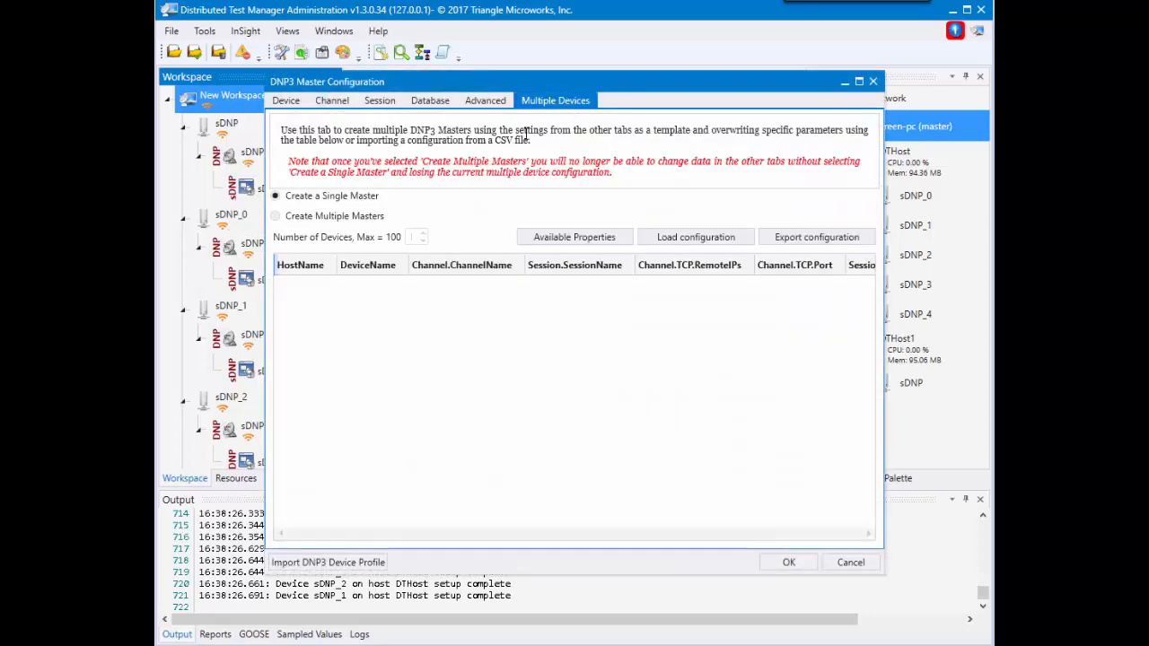
left_click(276, 215)
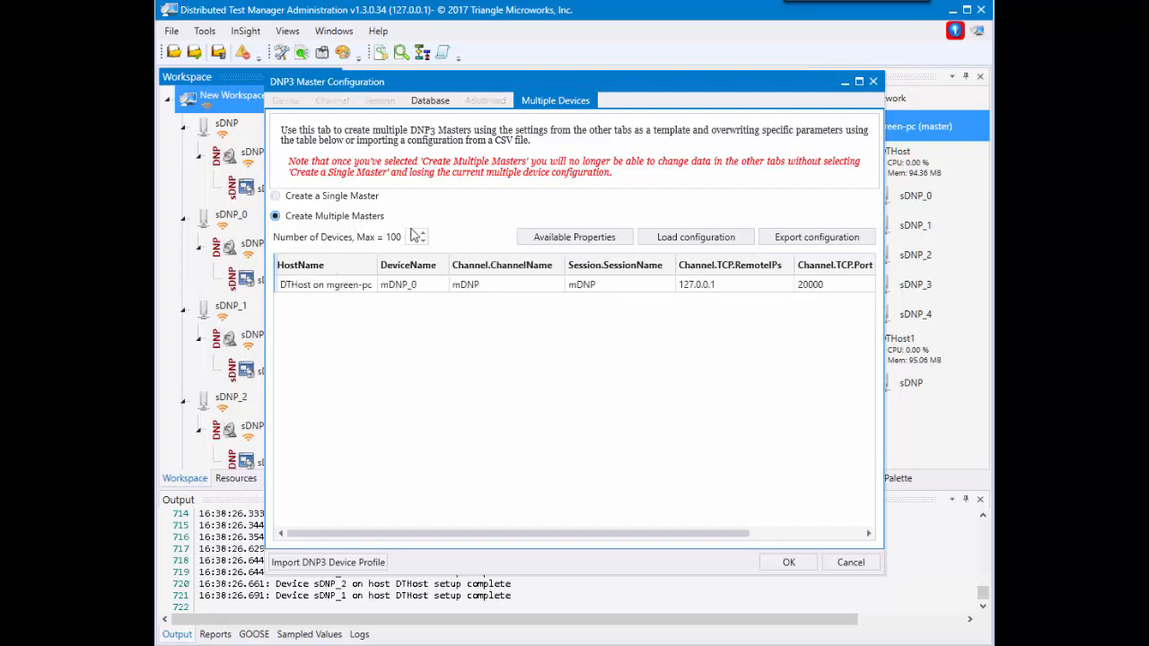
left_click(423, 235)
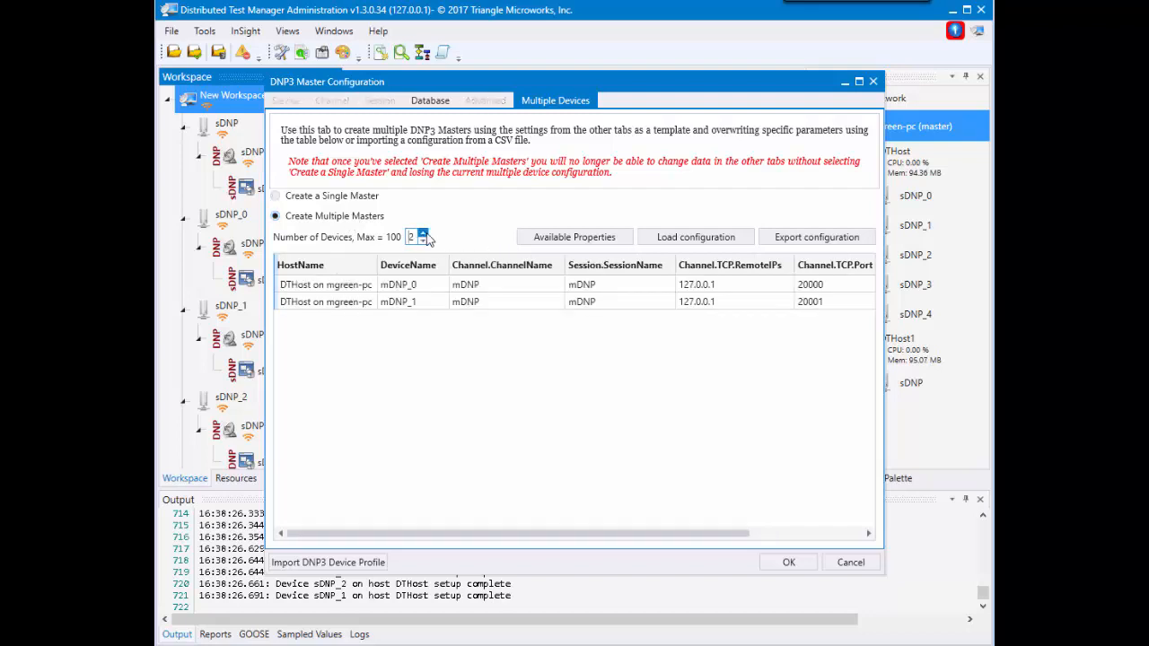
left_click(422, 234)
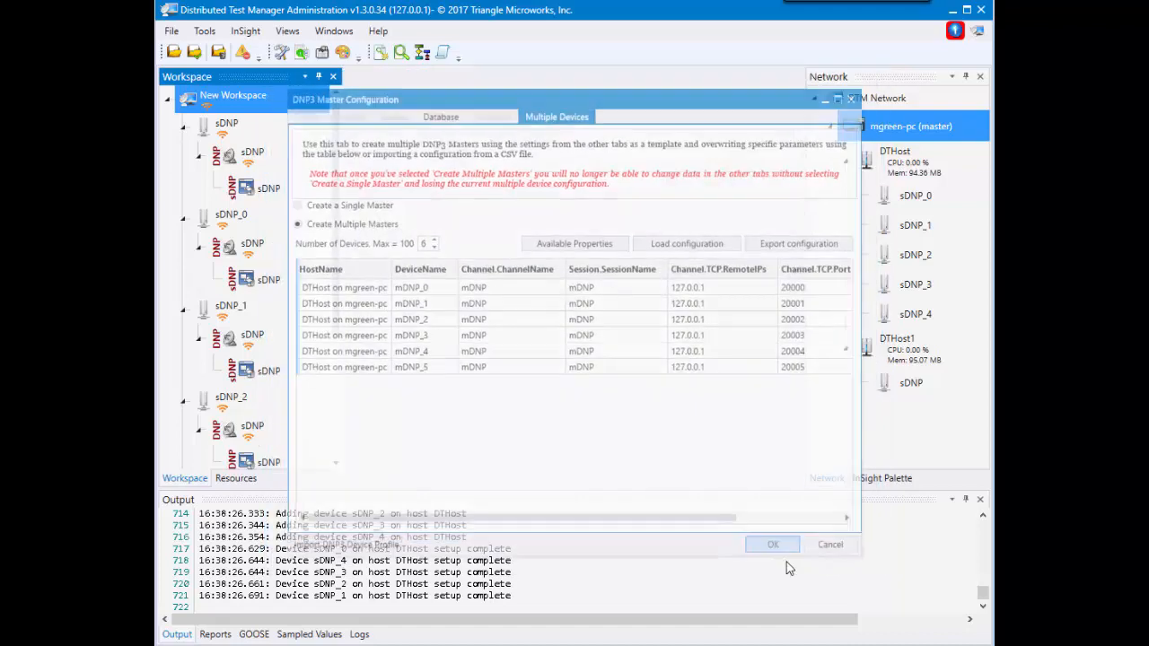
Create the six masters, then close the DNP3 workspace, leaving an empty New Workspace
left_click(772, 544)
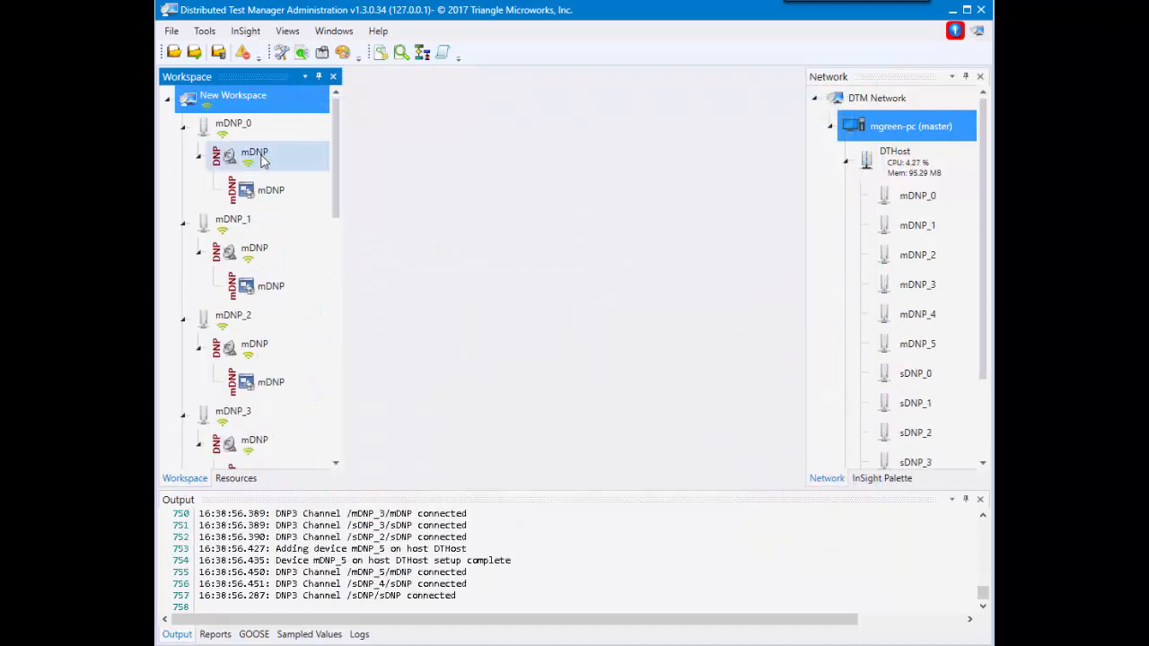
mouse_move(321, 169)
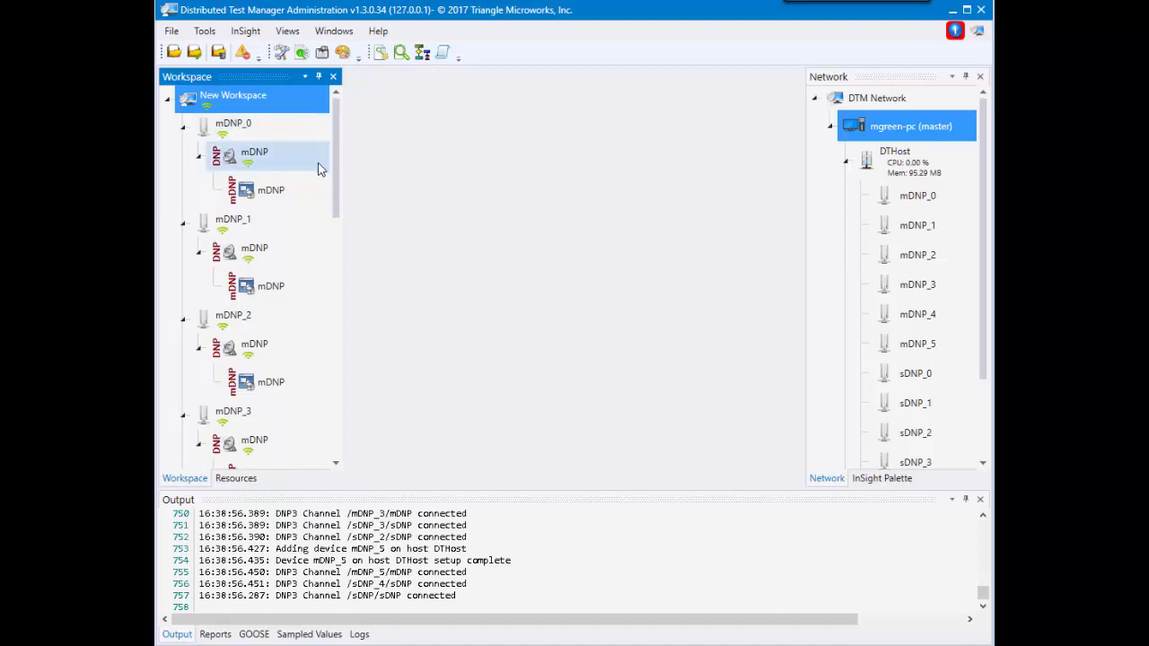
scroll("down", 3)
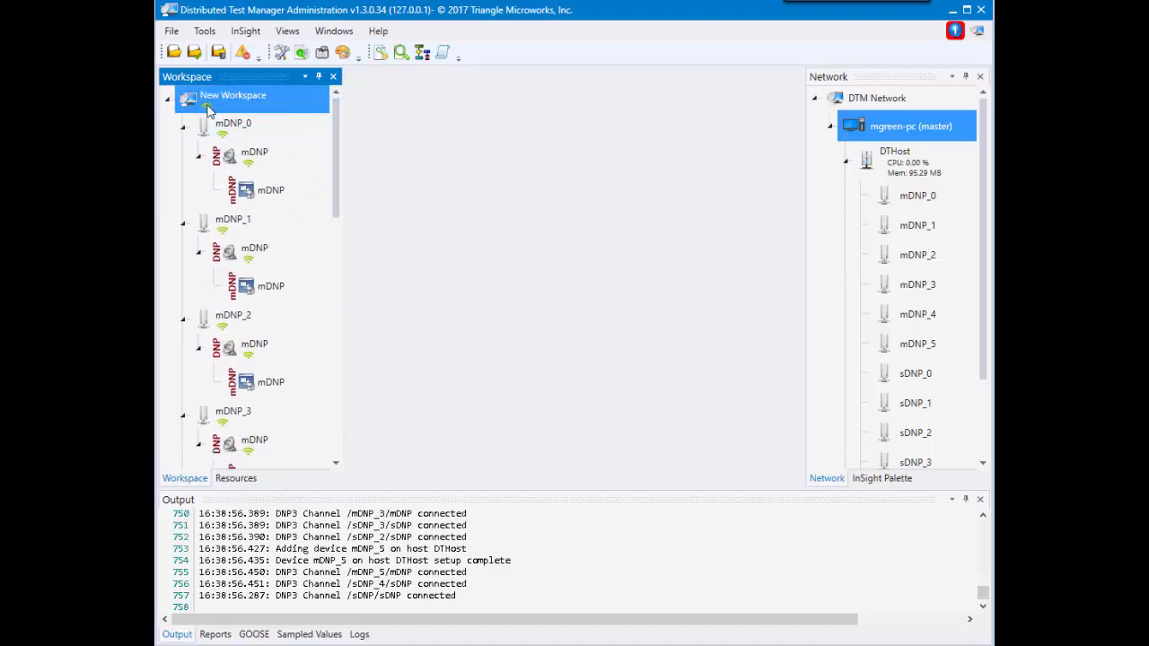
left_click(234, 123)
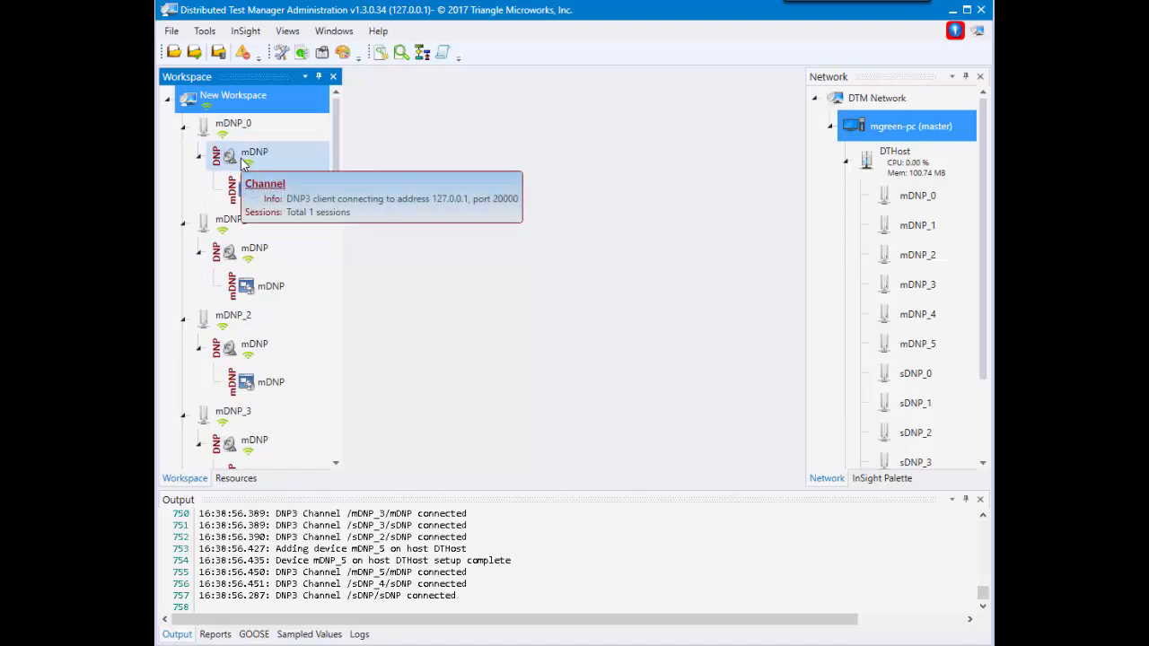
mouse_move(274, 169)
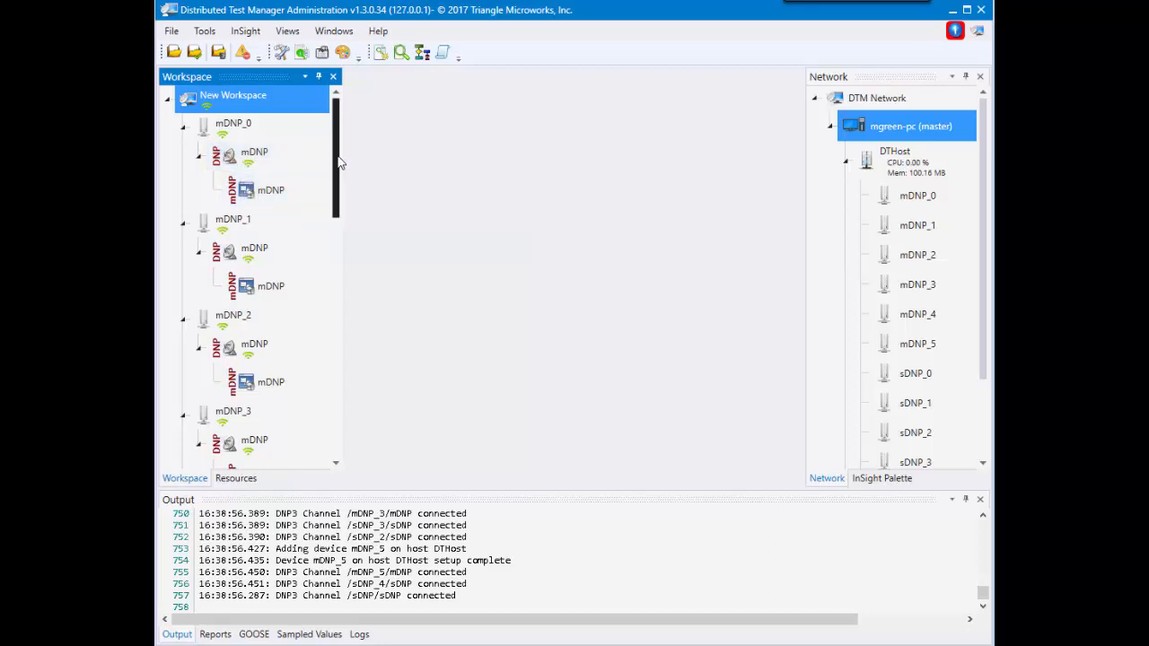
scroll("down", 3)
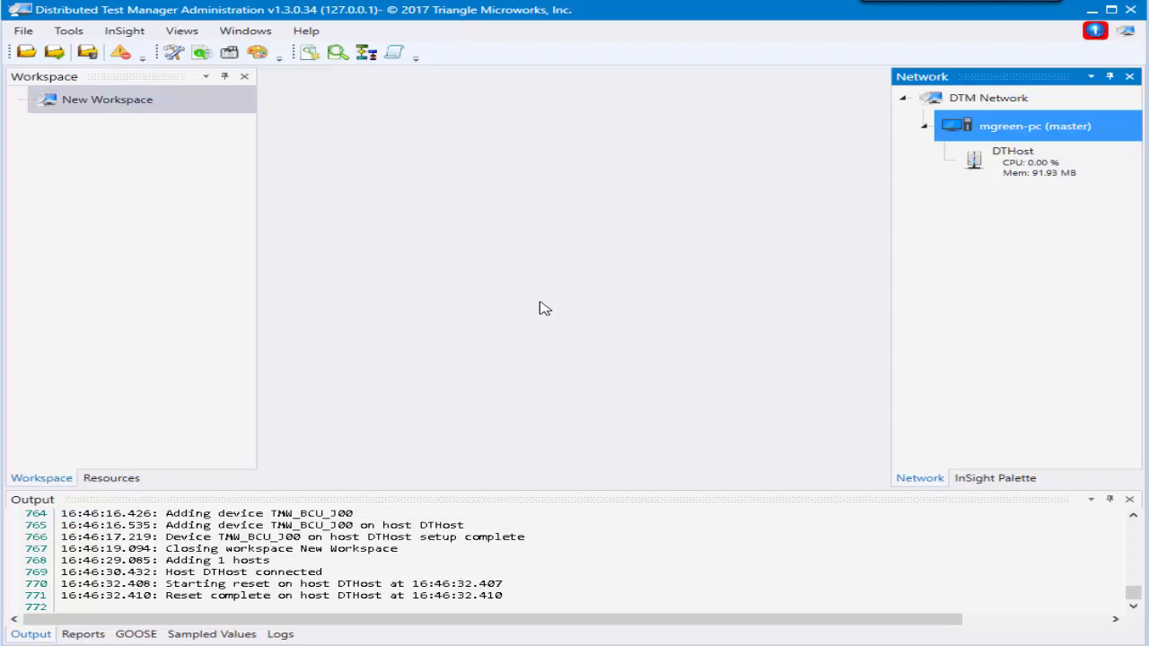
Import the substation SCD file, listing eight TMW BCU and BPU IEDs on DTHost
left_click(23, 30)
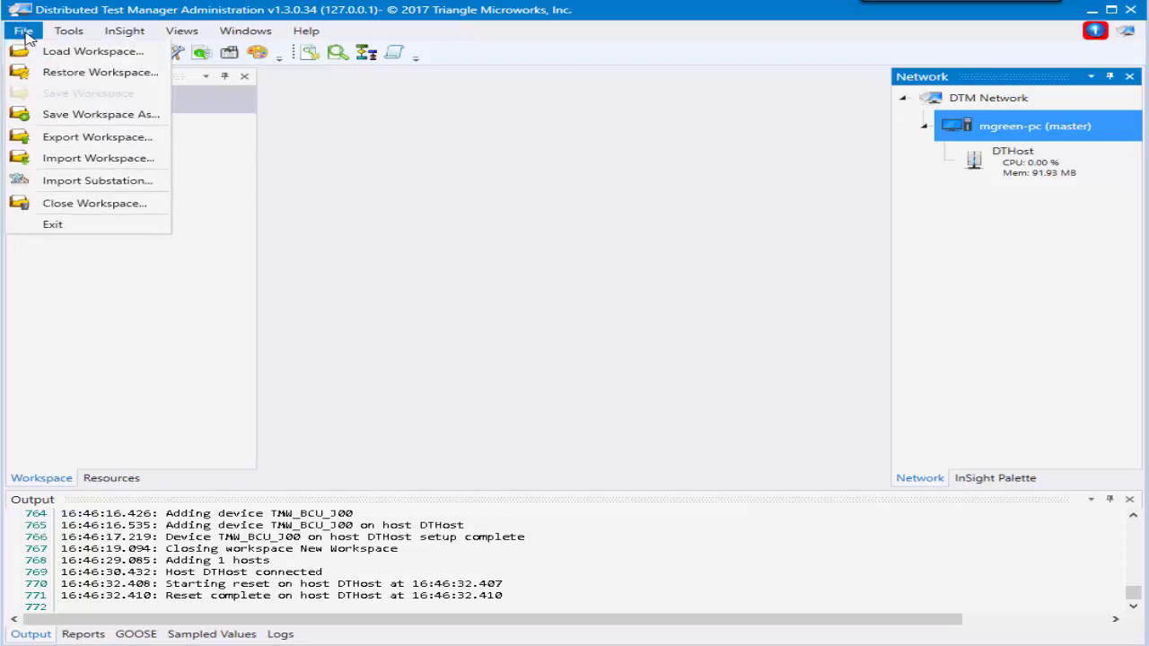
left_click(97, 180)
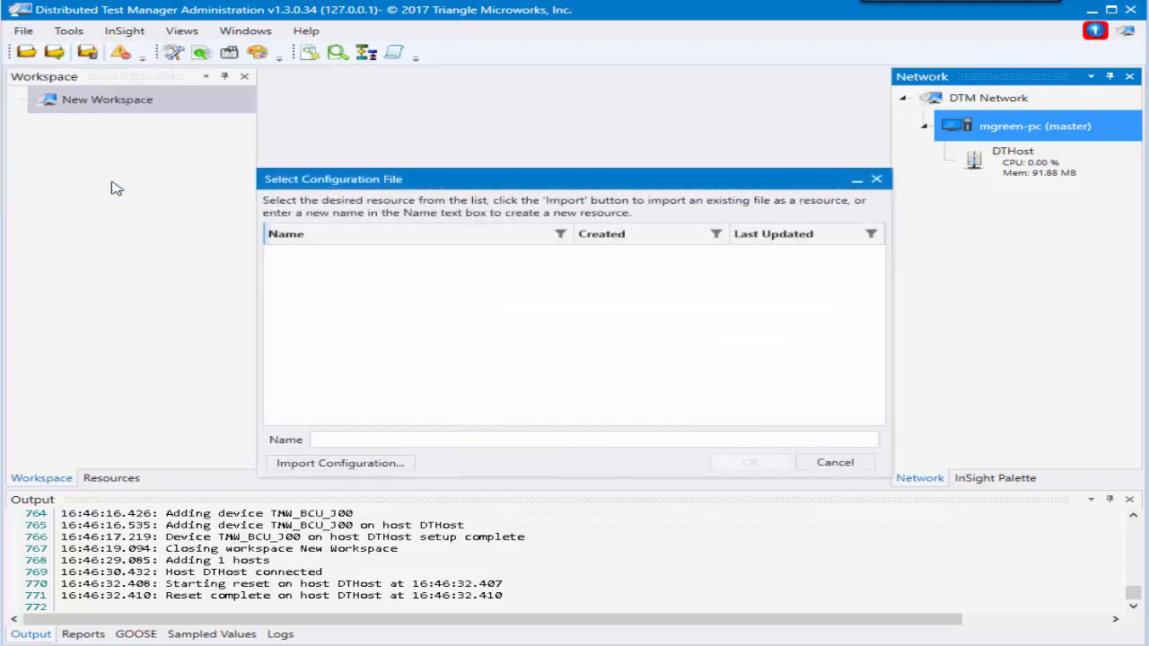
mouse_move(731, 336)
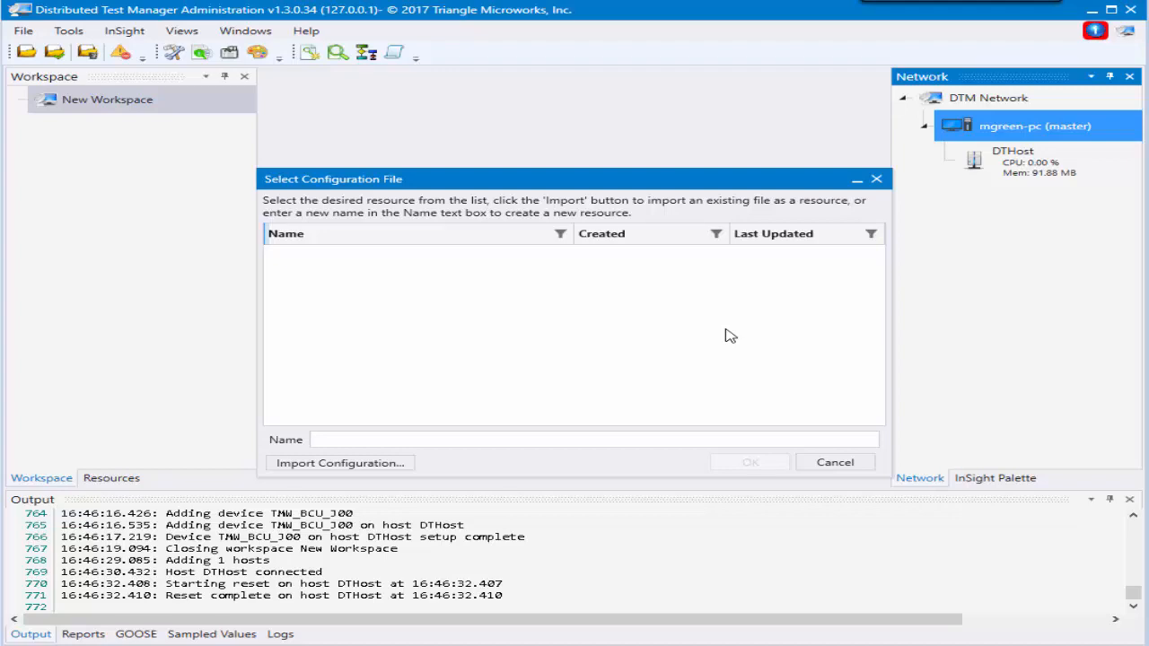
mouse_move(539, 413)
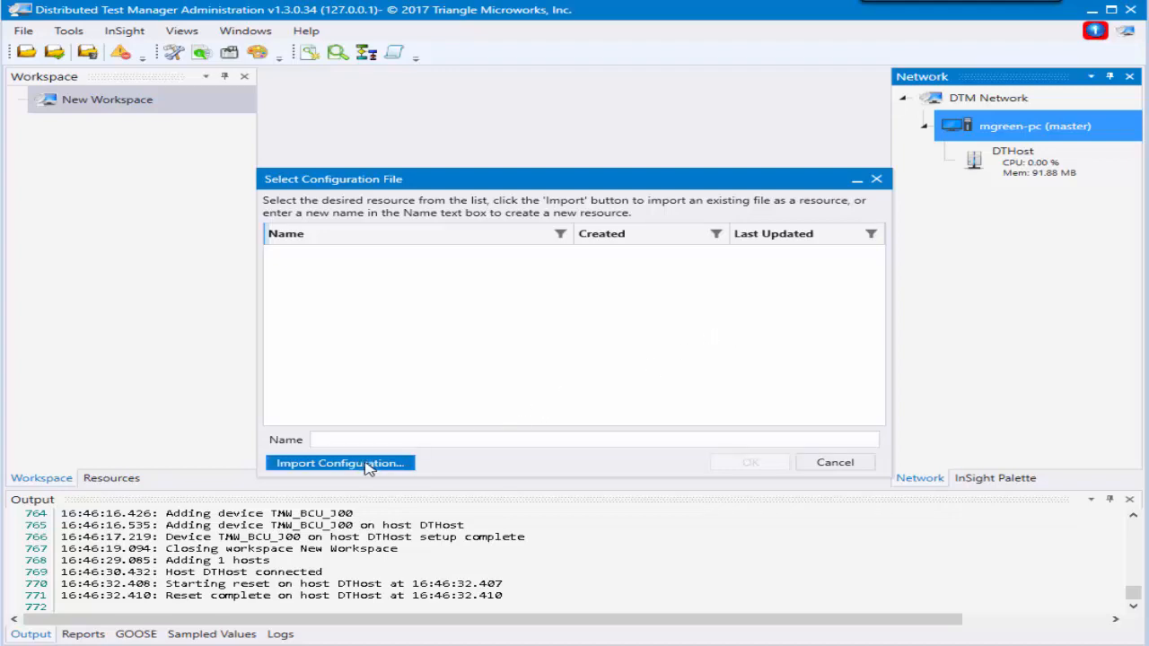
left_click(340, 463)
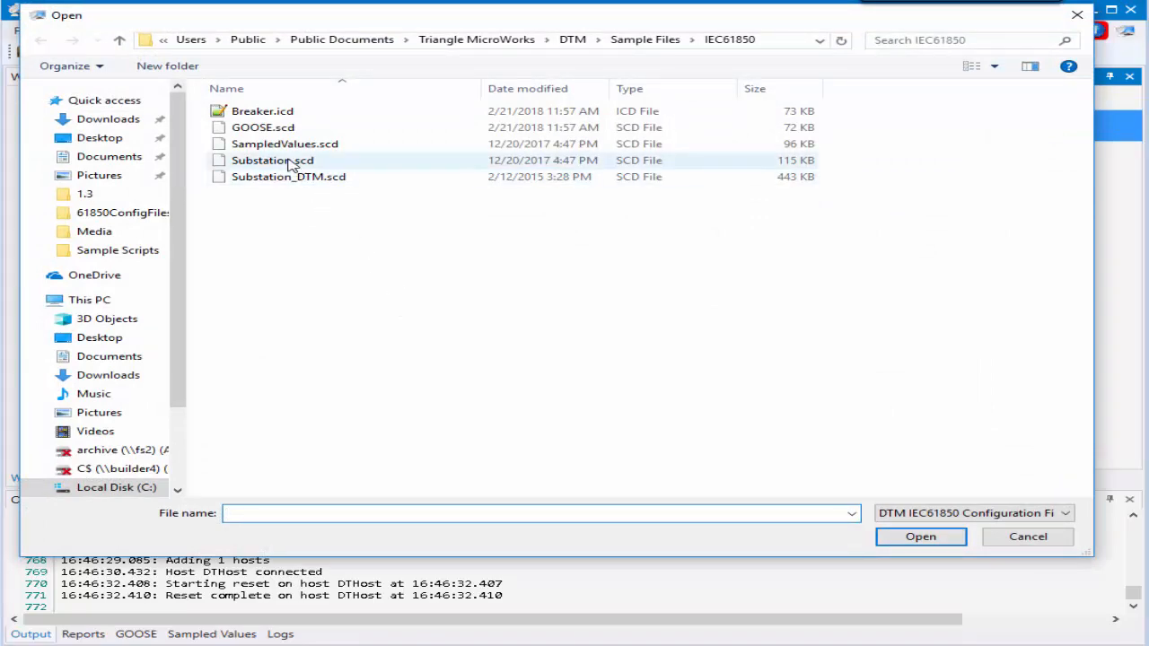
left_click(921, 536)
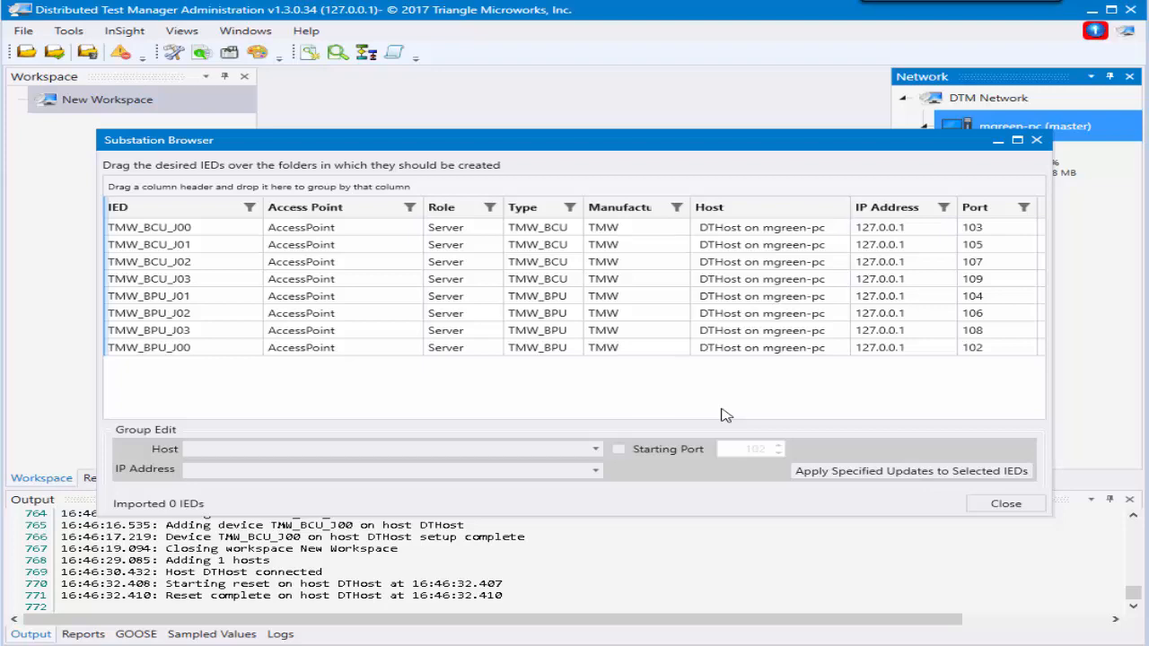
Import TMW_BCU_J00 into New Workspace, then select the seven remaining IEDs
left_click_drag(575, 140, 660, 156)
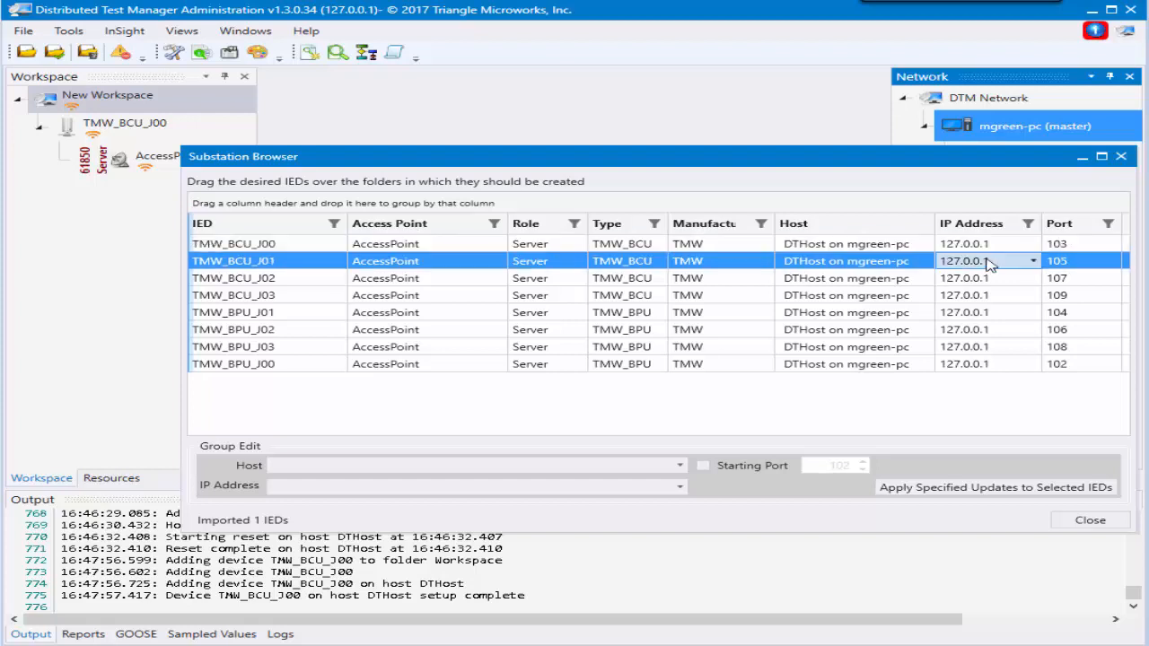
left_click(1032, 260)
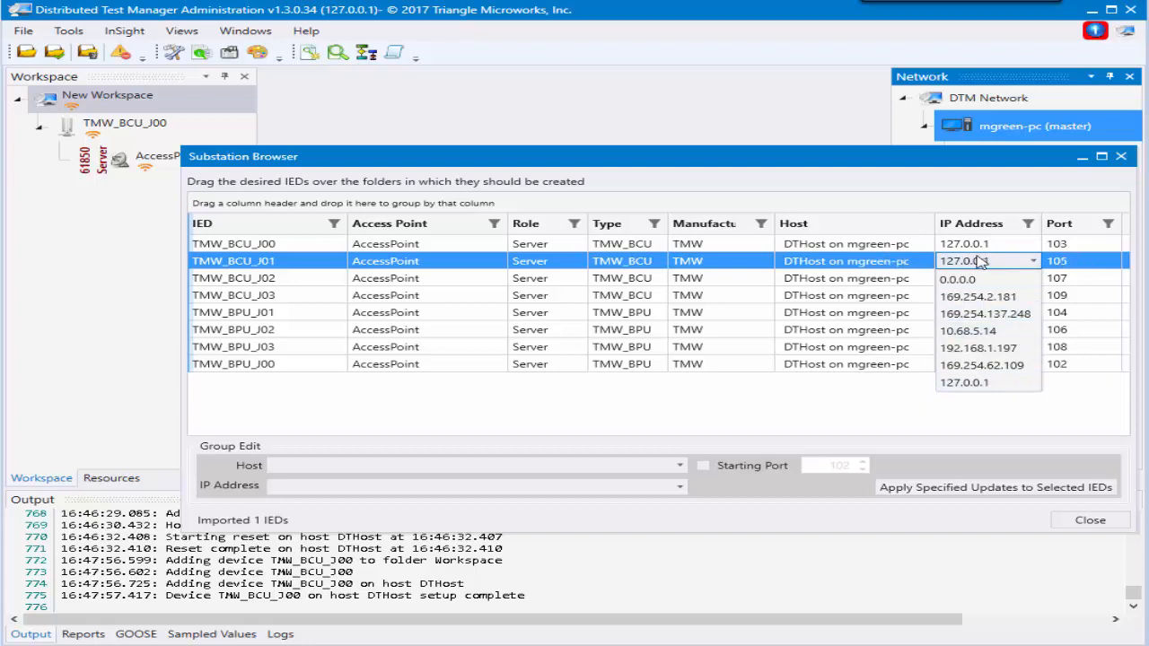
left_click(964, 382)
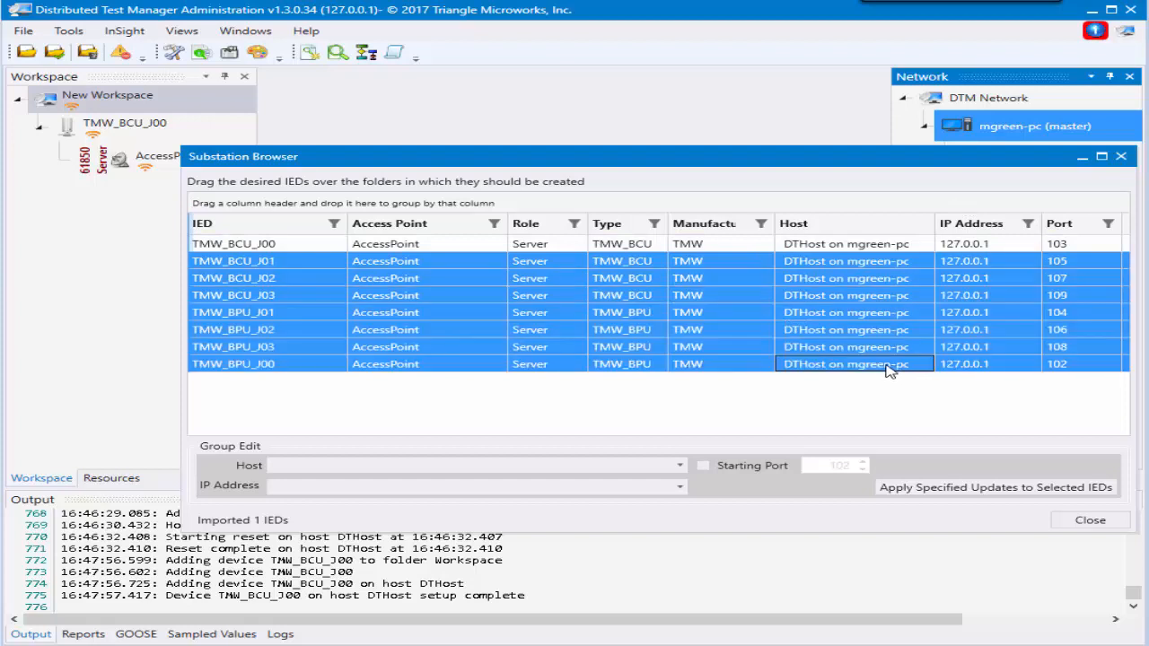
mouse_move(175, 441)
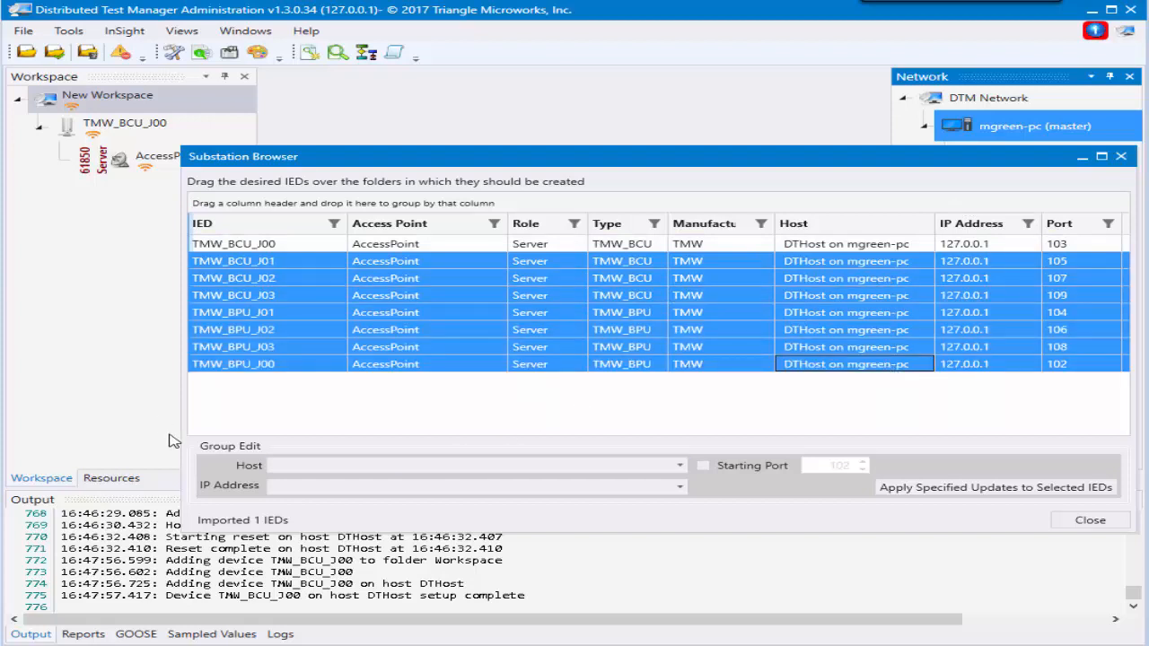
Group-edit the seven IEDs to host DTHost on mgreen-pc with IP address 192.168.1.197
left_click(679, 465)
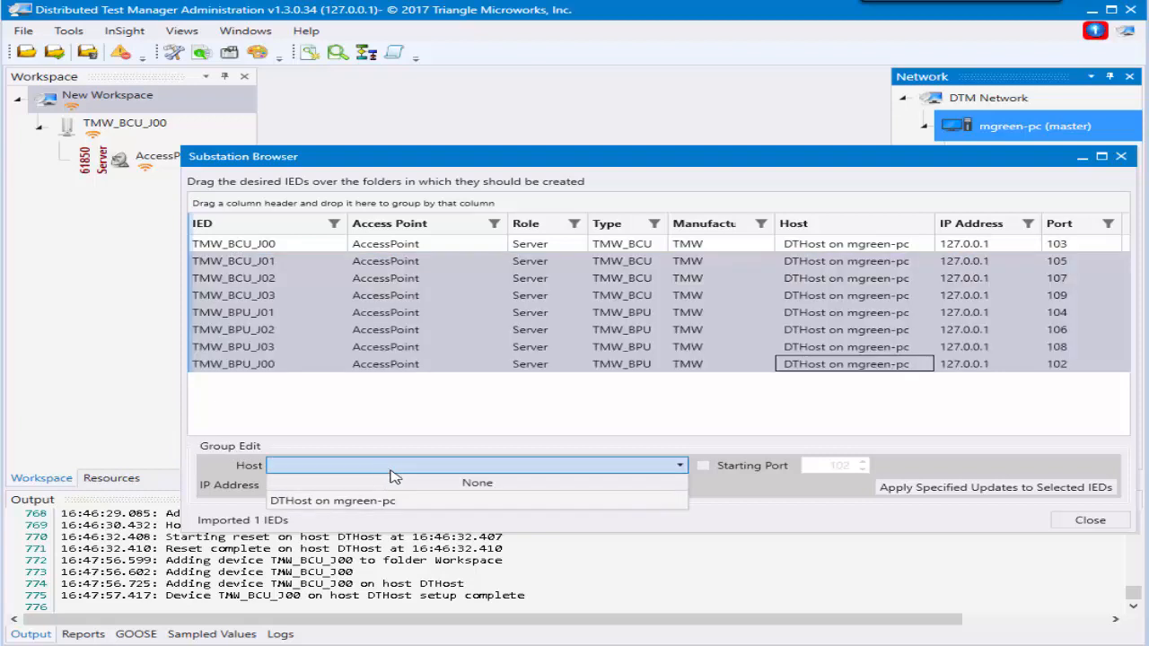
left_click(331, 500)
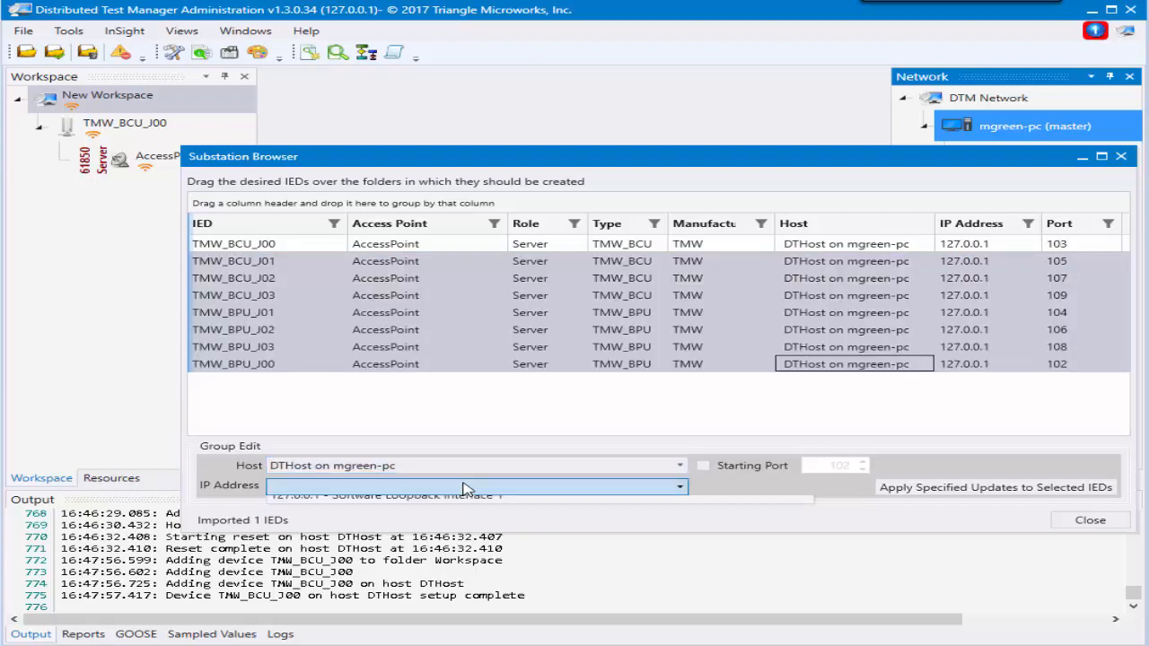
left_click(680, 486)
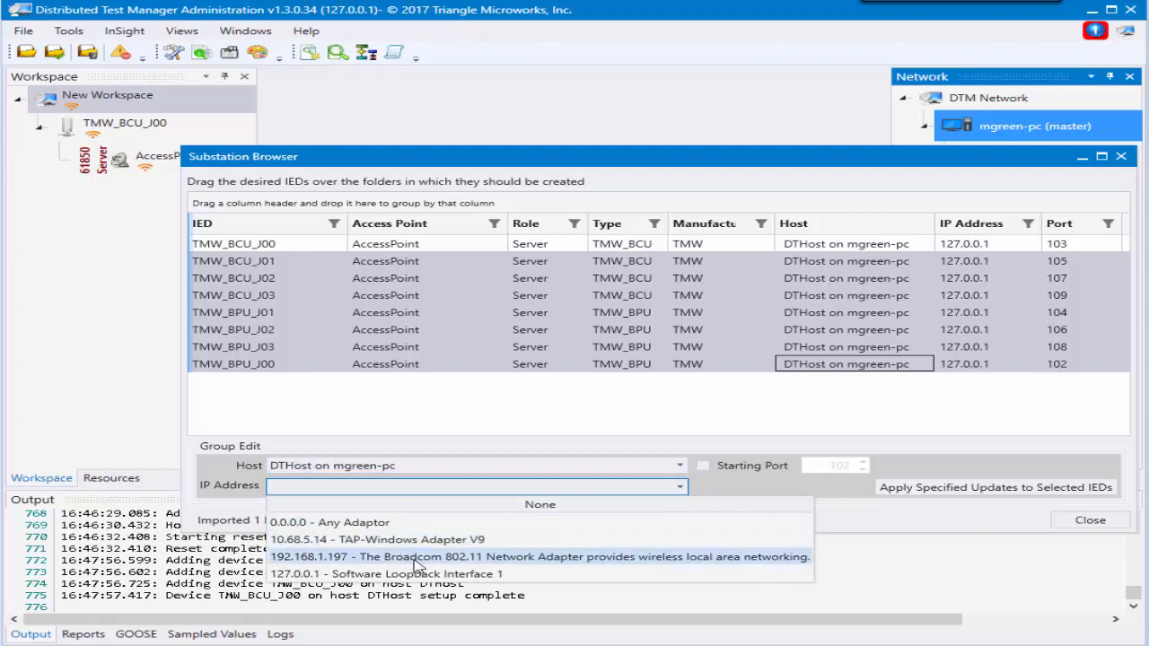
left_click(539, 557)
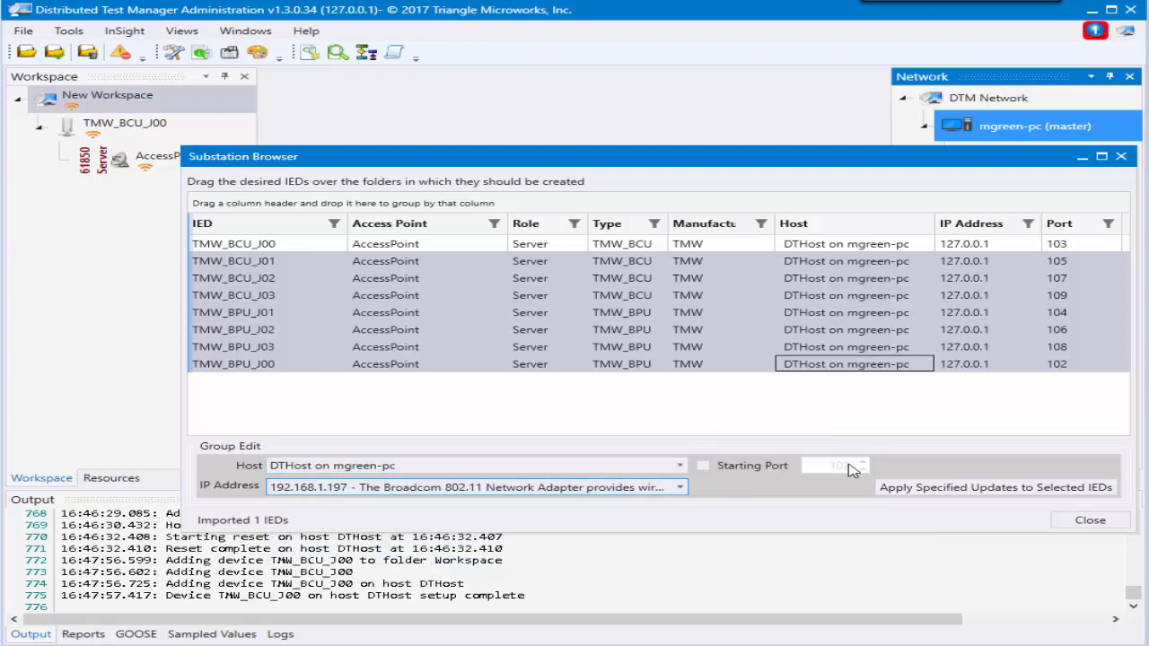
left_click(995, 486)
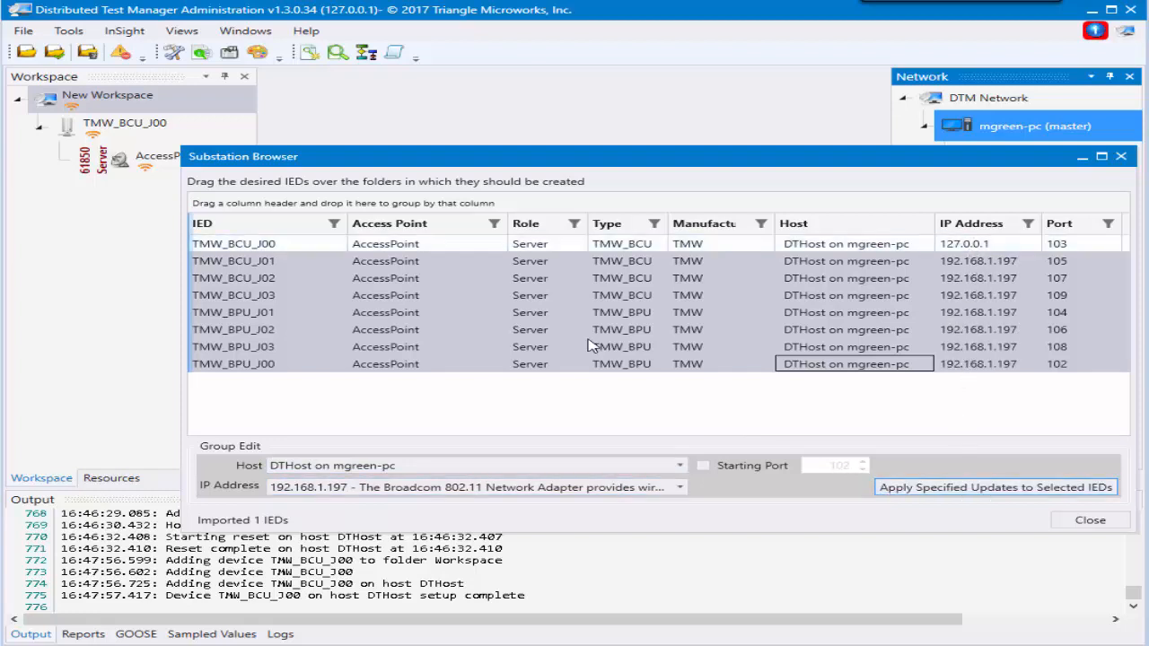
left_click(233, 260)
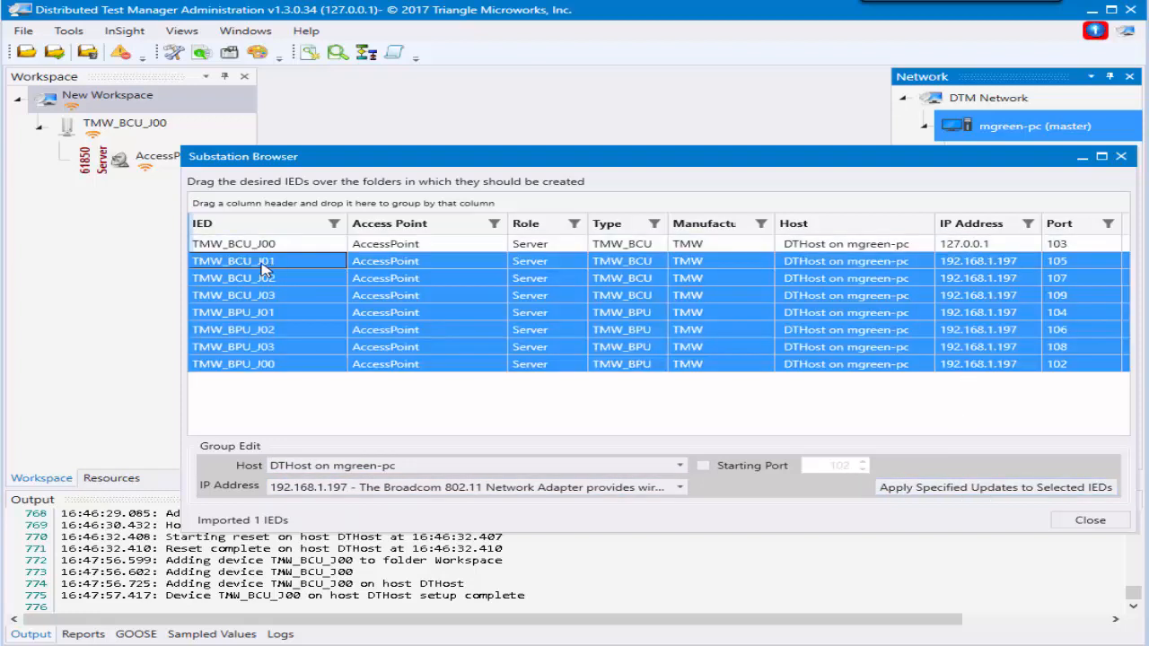
Import the seven updated IEDs into New Workspace as IEC 61850 servers on DTHost
left_click(995, 487)
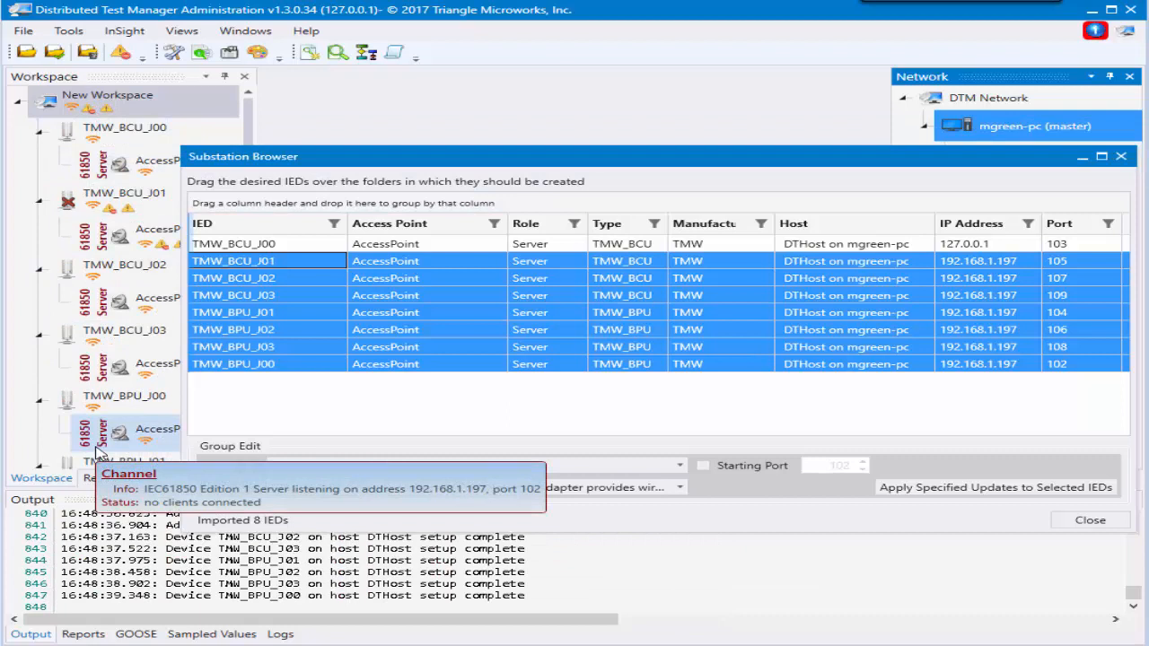
mouse_move(395, 440)
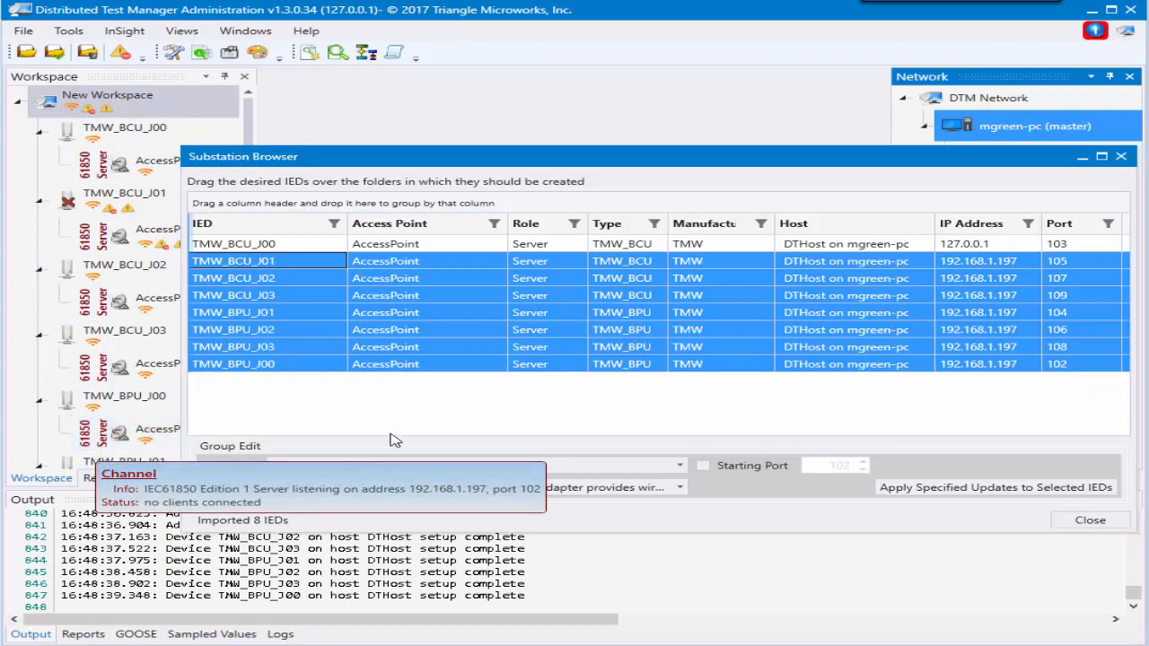
mouse_move(752, 335)
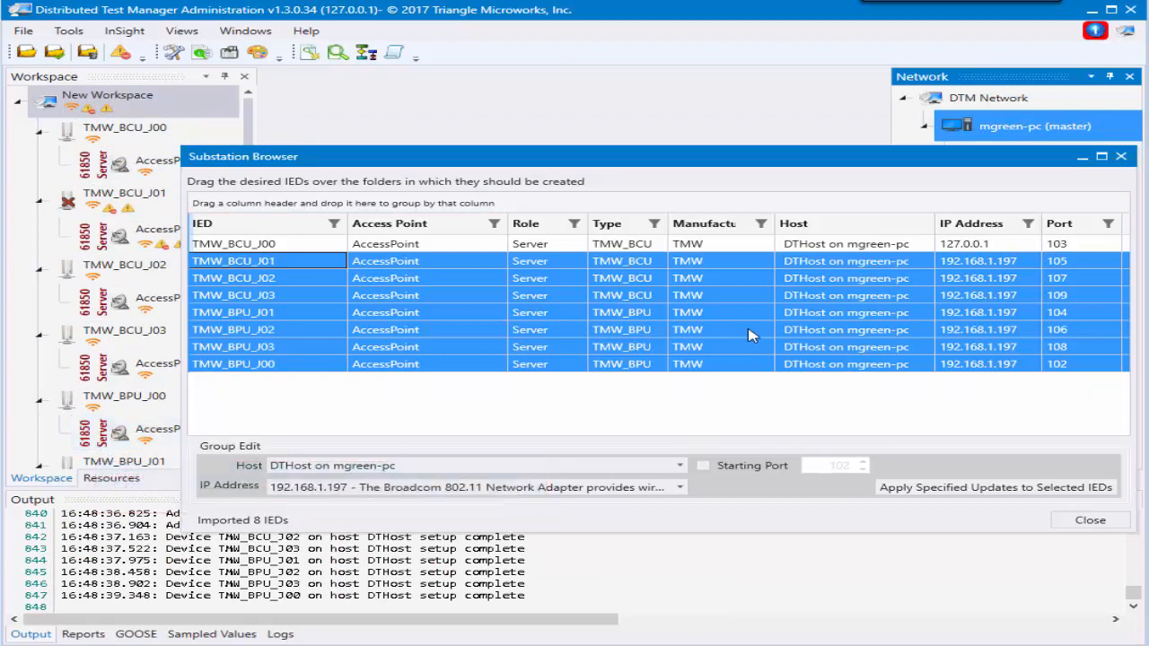